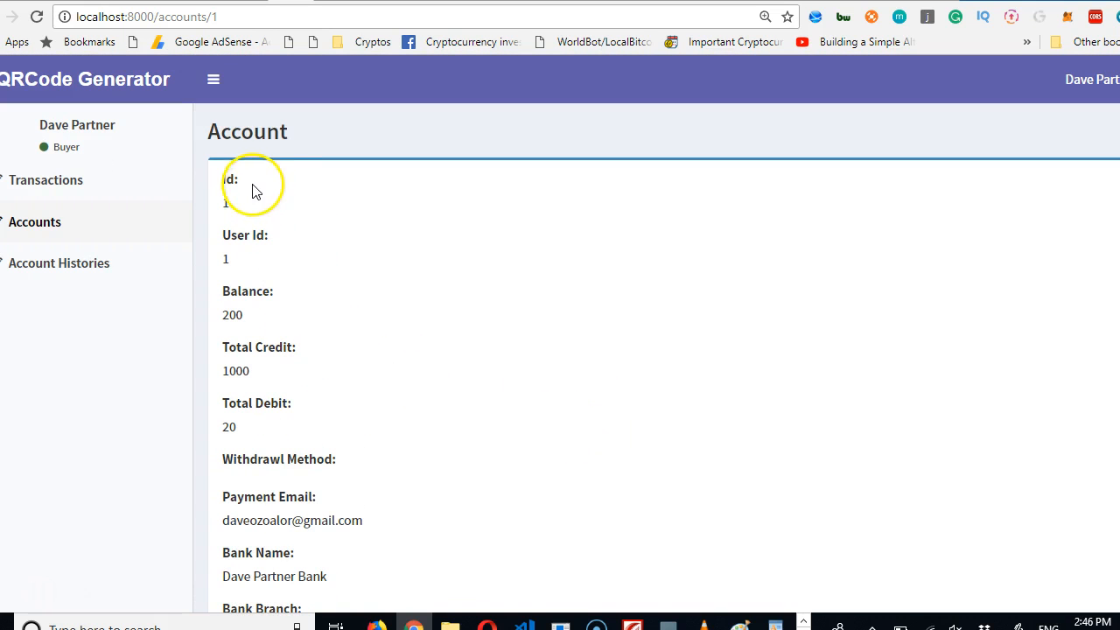
mouse_move(306, 157)
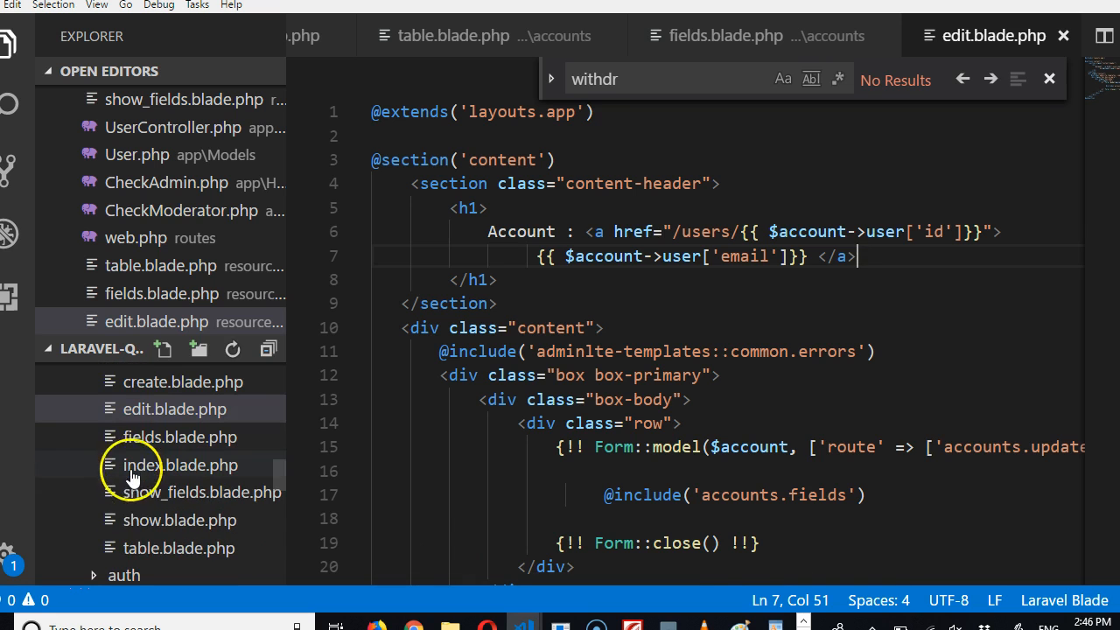
mouse_move(180, 525)
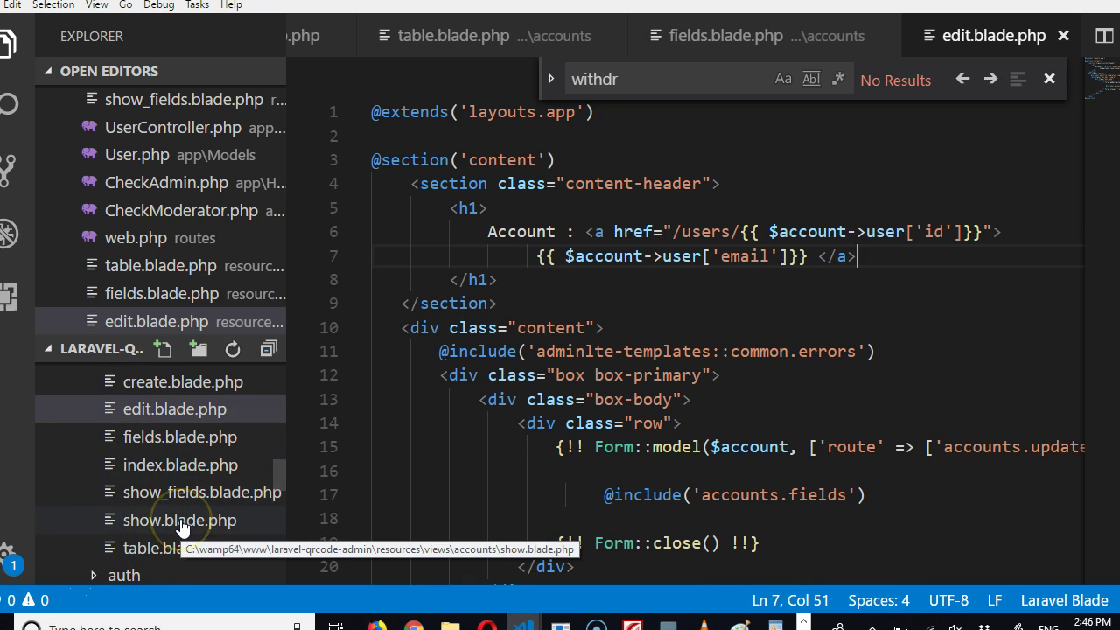
- In show.blade.php change the h1 to Account: {{$account->id}} and check it in the browser
click(178, 519)
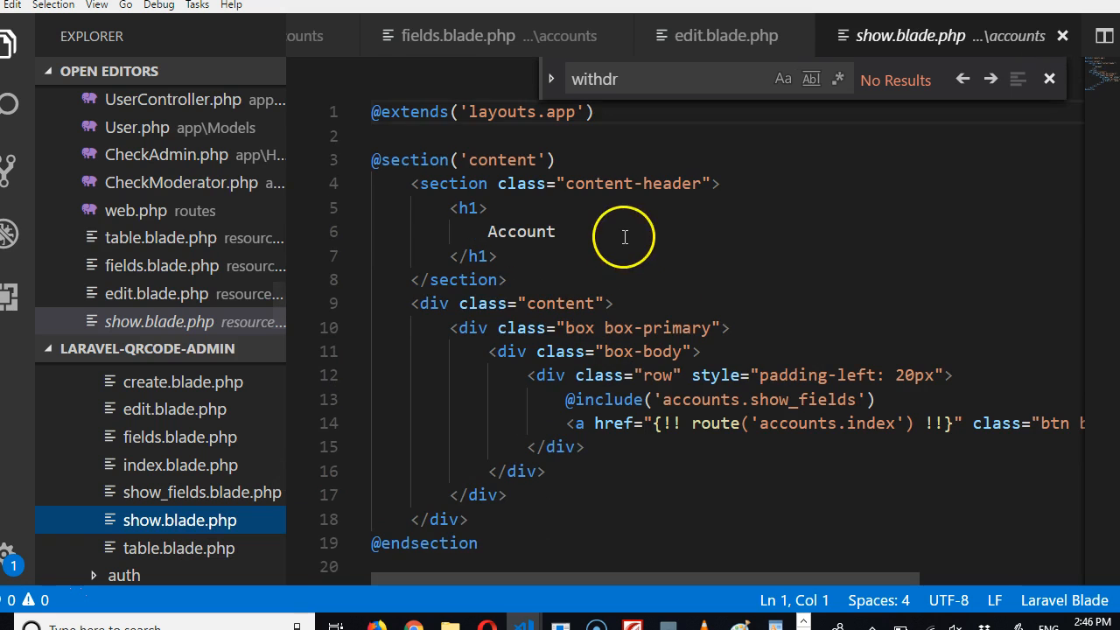
text(:)
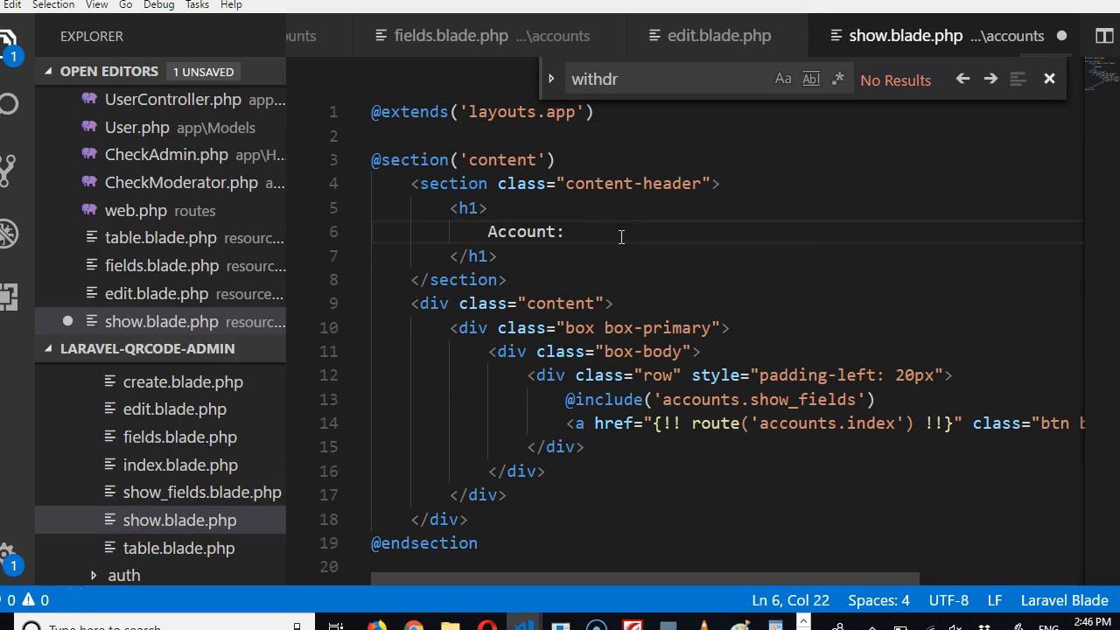
text({{}})
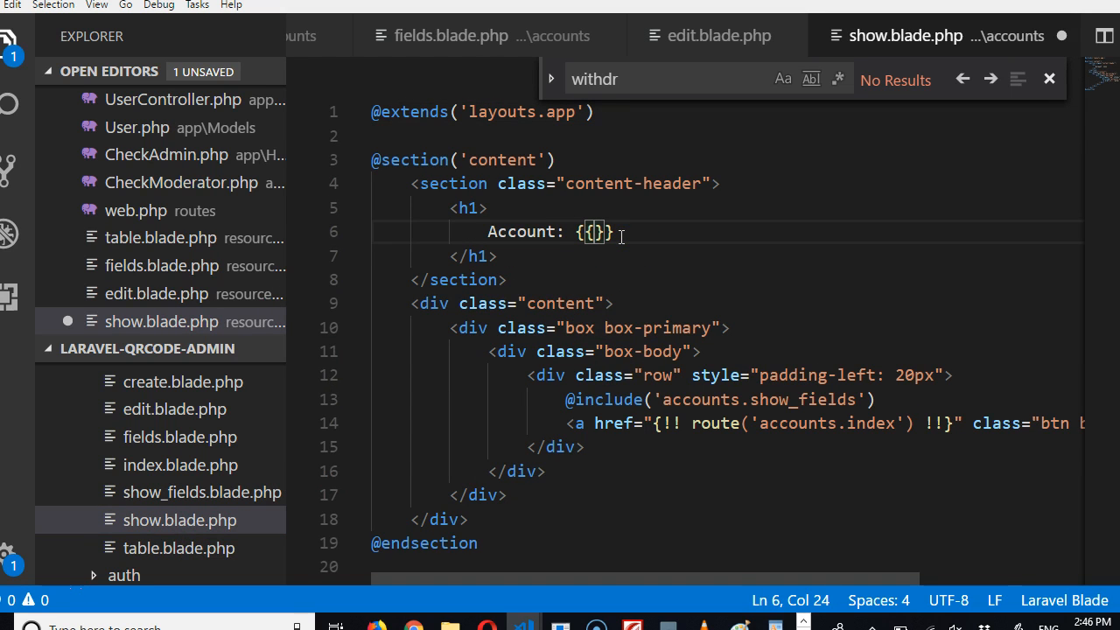
text($accoun)
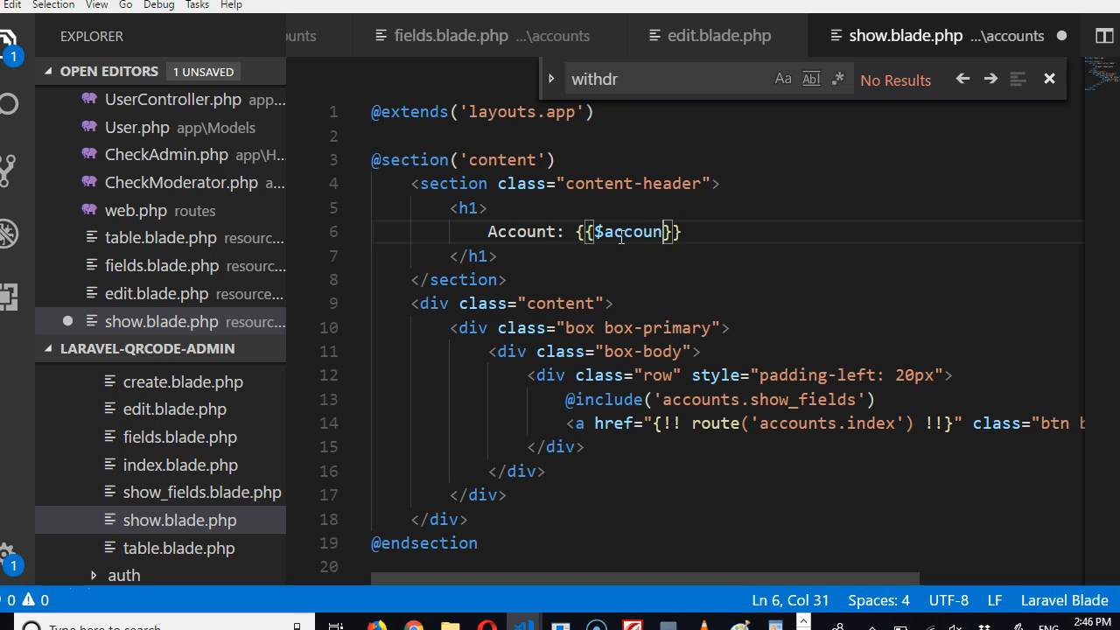
text(t->i)
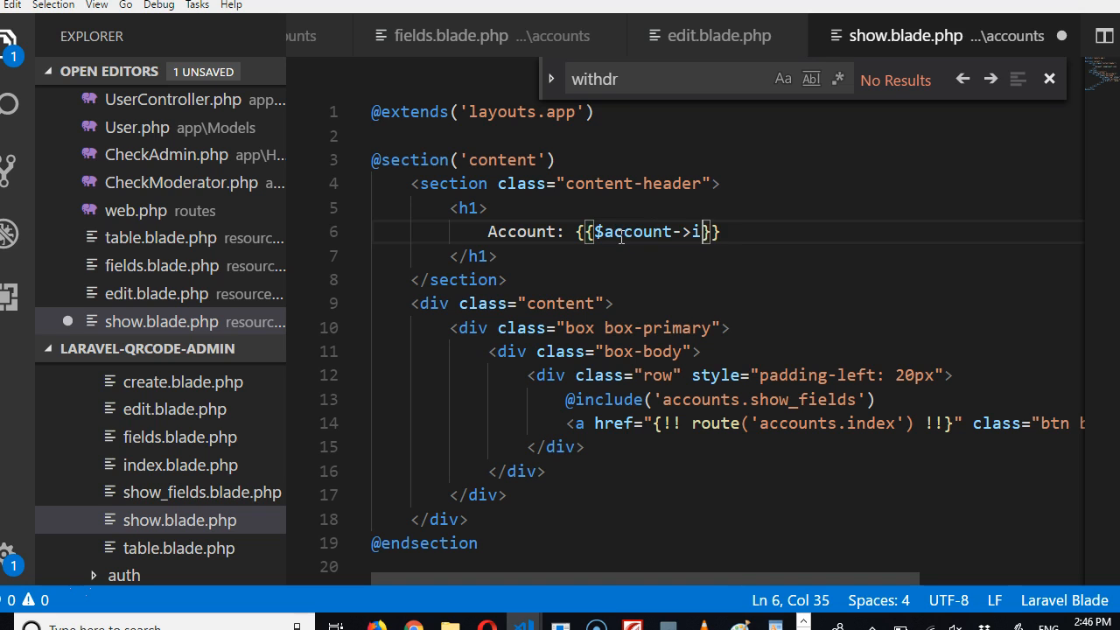
text(d)
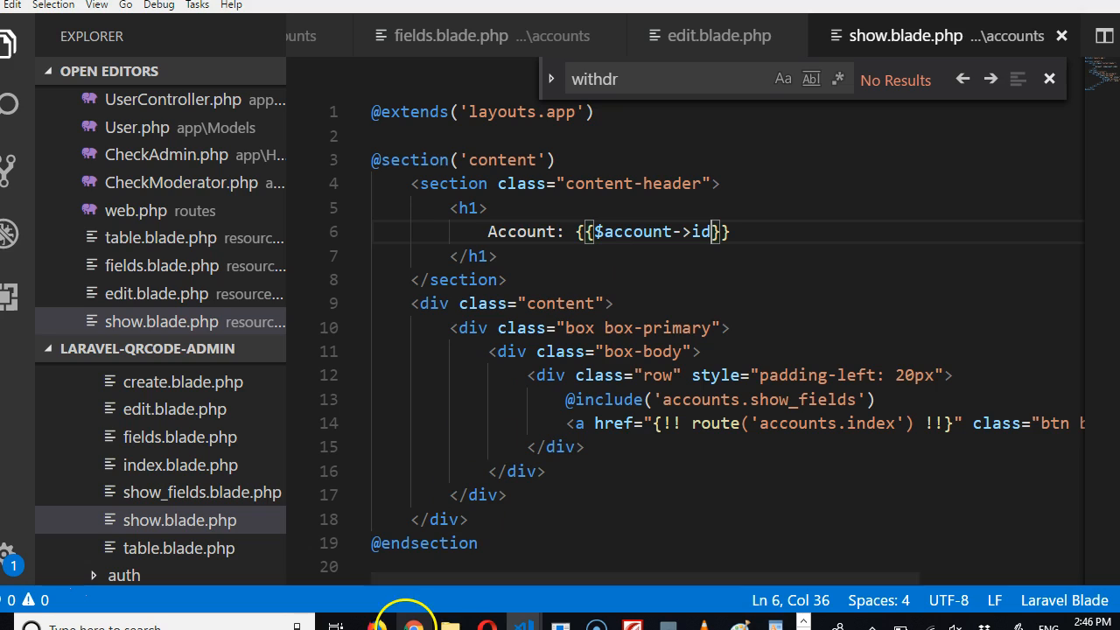
click(413, 621)
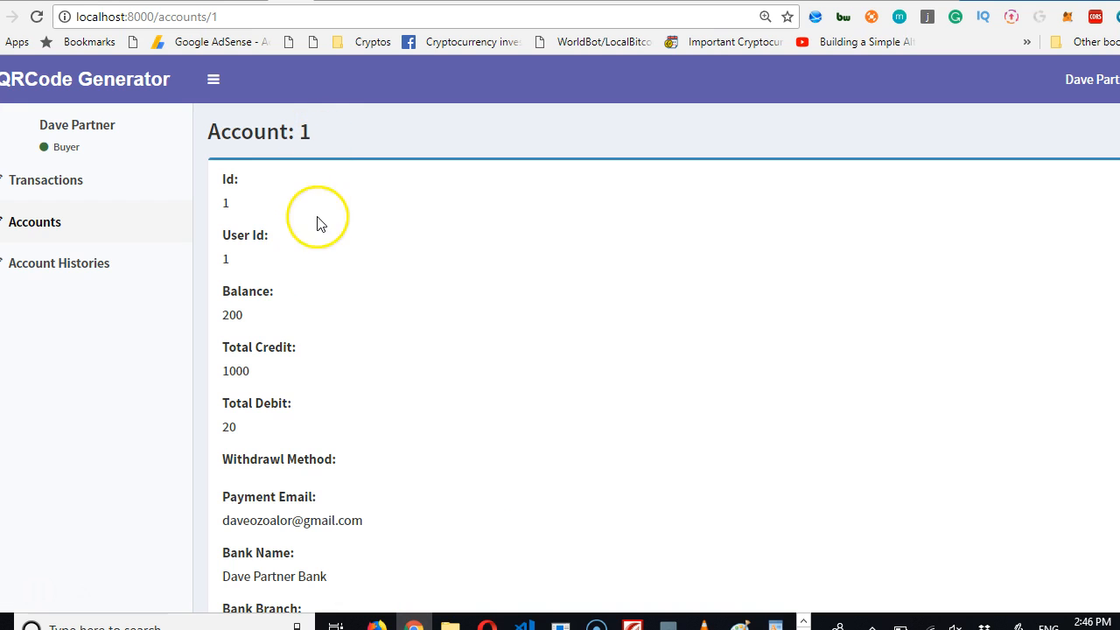
mouse_move(259, 262)
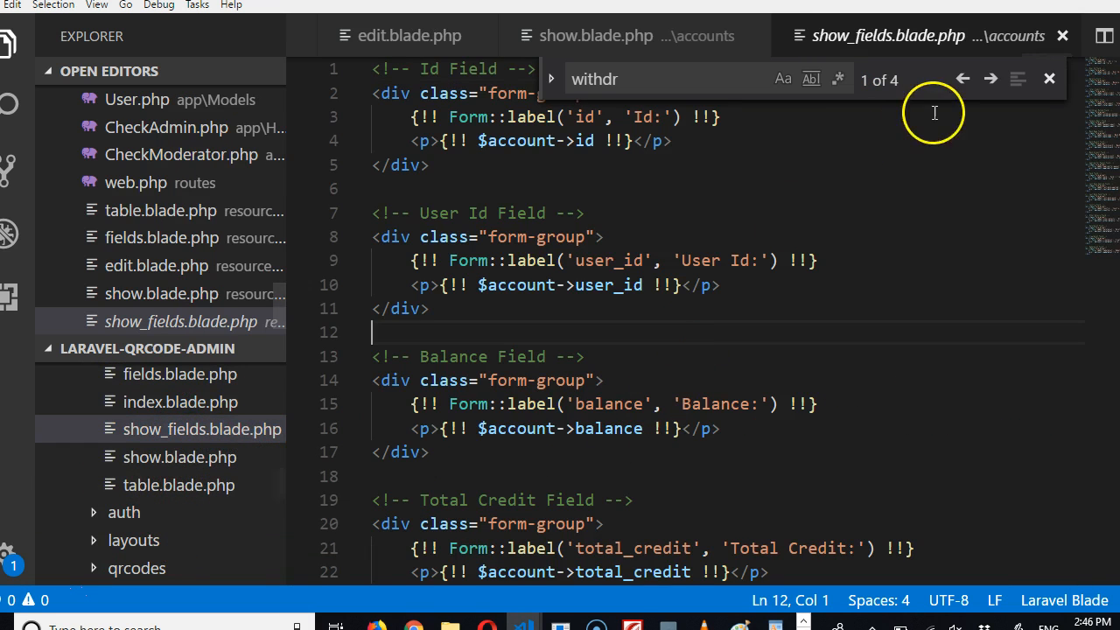
- Delete the Id block and make user_id output user['name'] : user['email'] in show_fields.blade.php
click(1047, 79)
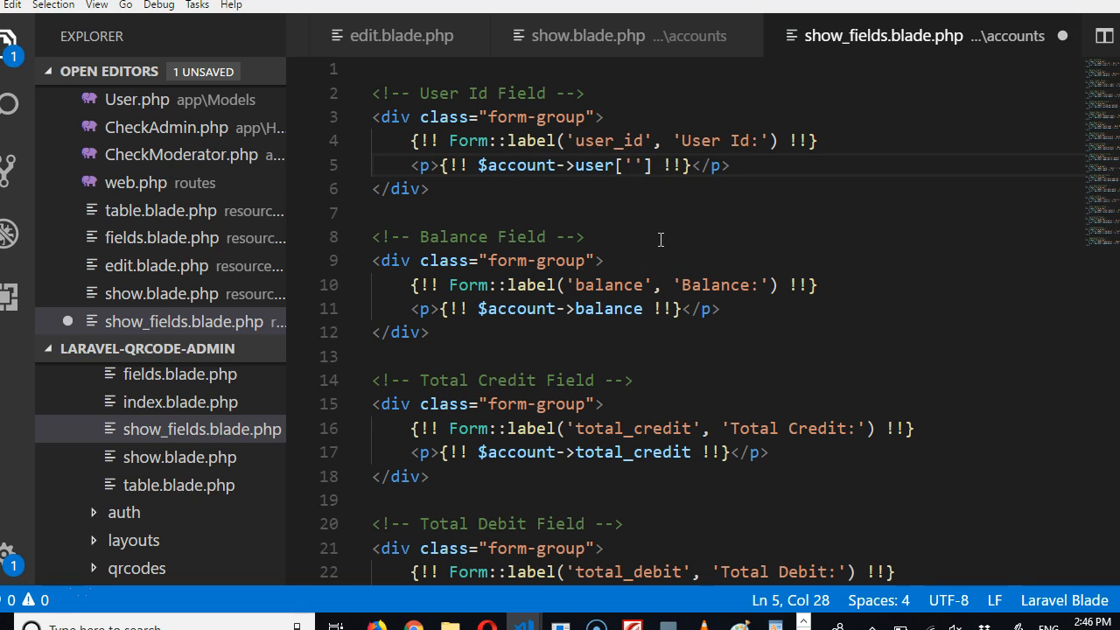
text(name'] !!} : {!! $account->user['nam)
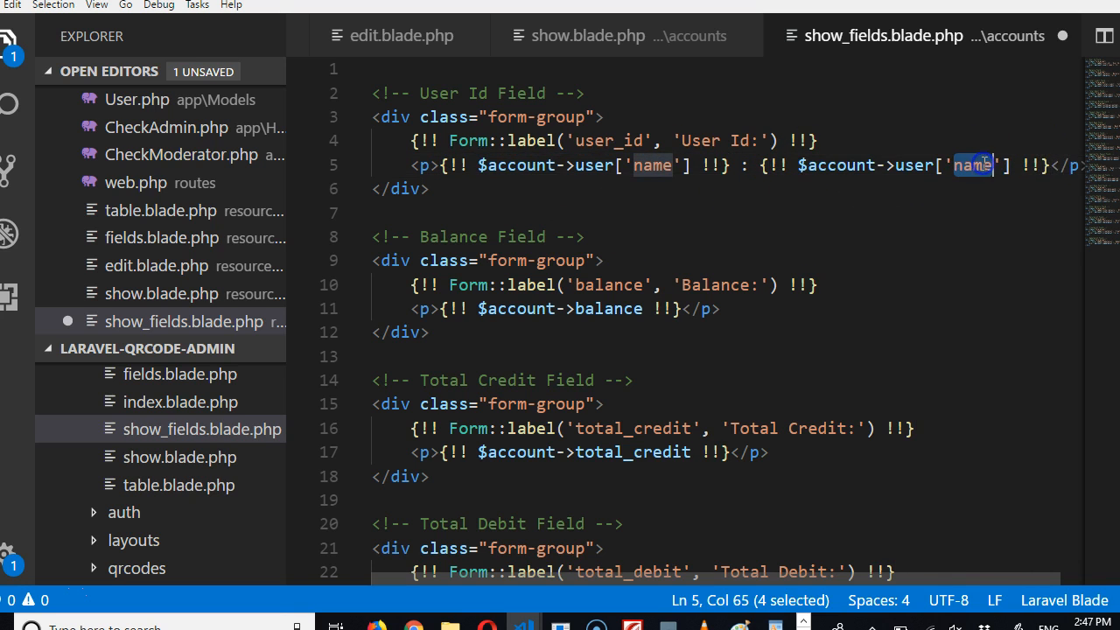
text(email)
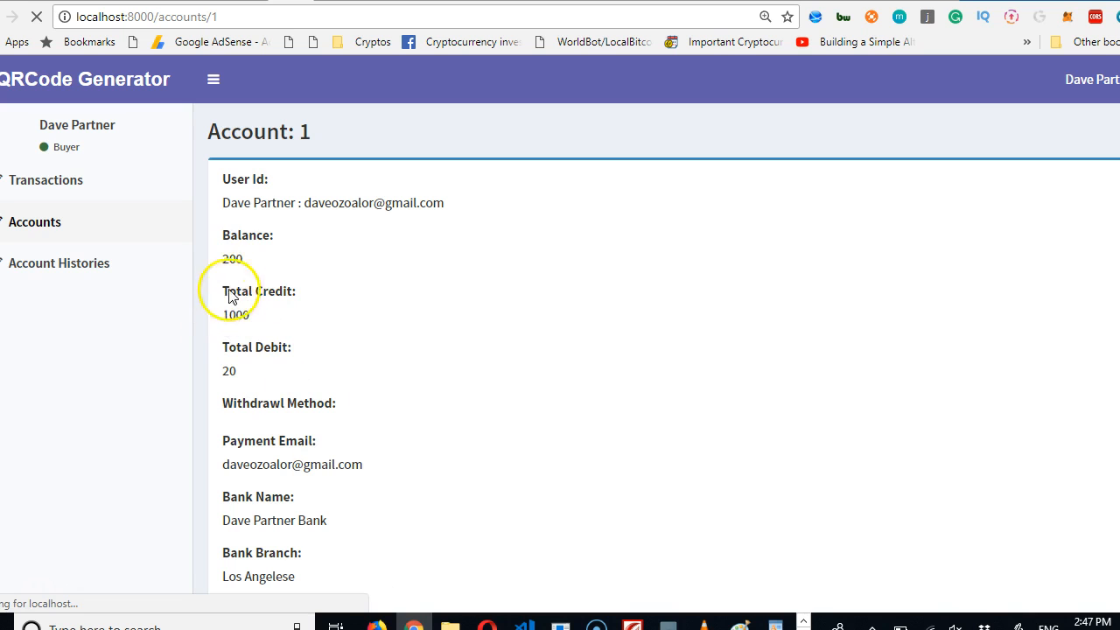
- Return to the code editor after reloading the account page in Chrome
click(410, 623)
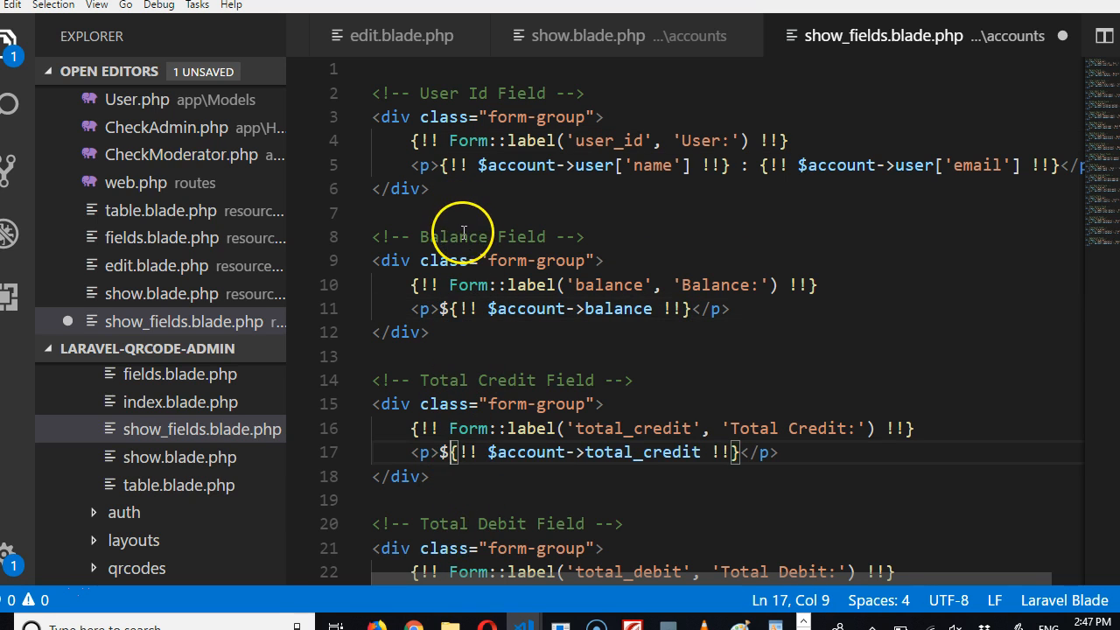
- Relabel the field User: and prefix balance, total_credit and total_debit with $
scroll(down, 3)
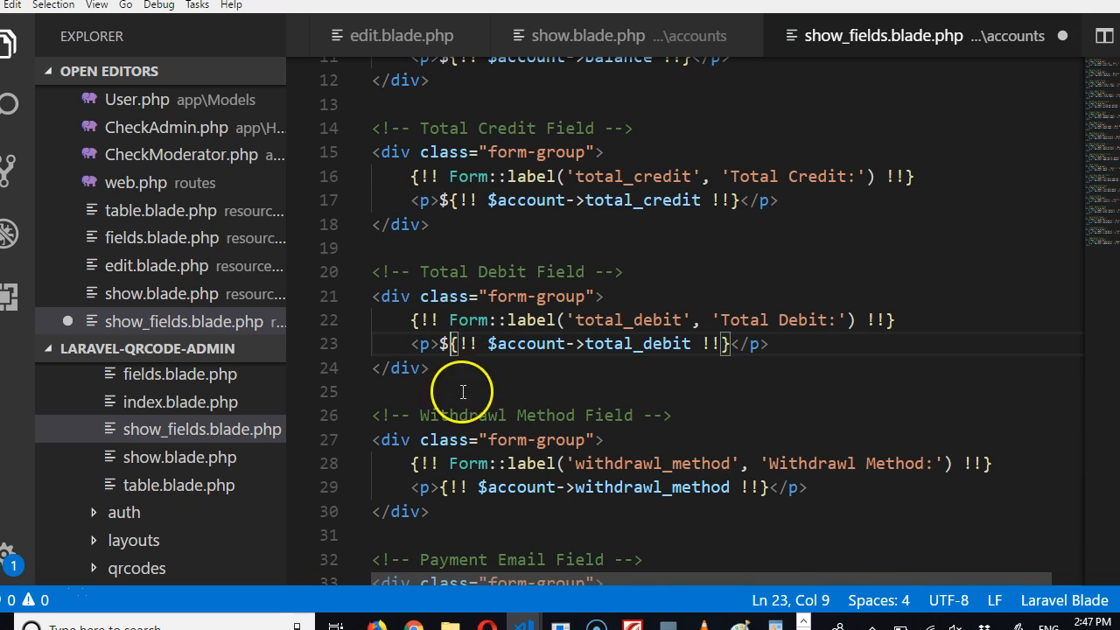
scroll(down, 3)
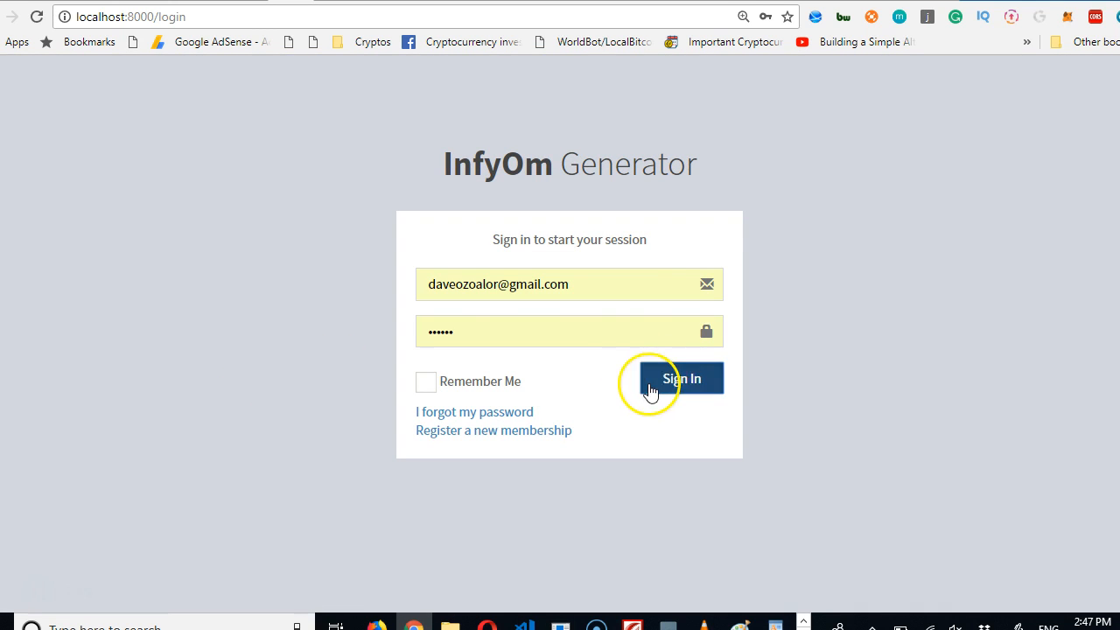
- Sign back in to InfyOm, view the dollar-prefixed account page, and return to VS Code
click(683, 378)
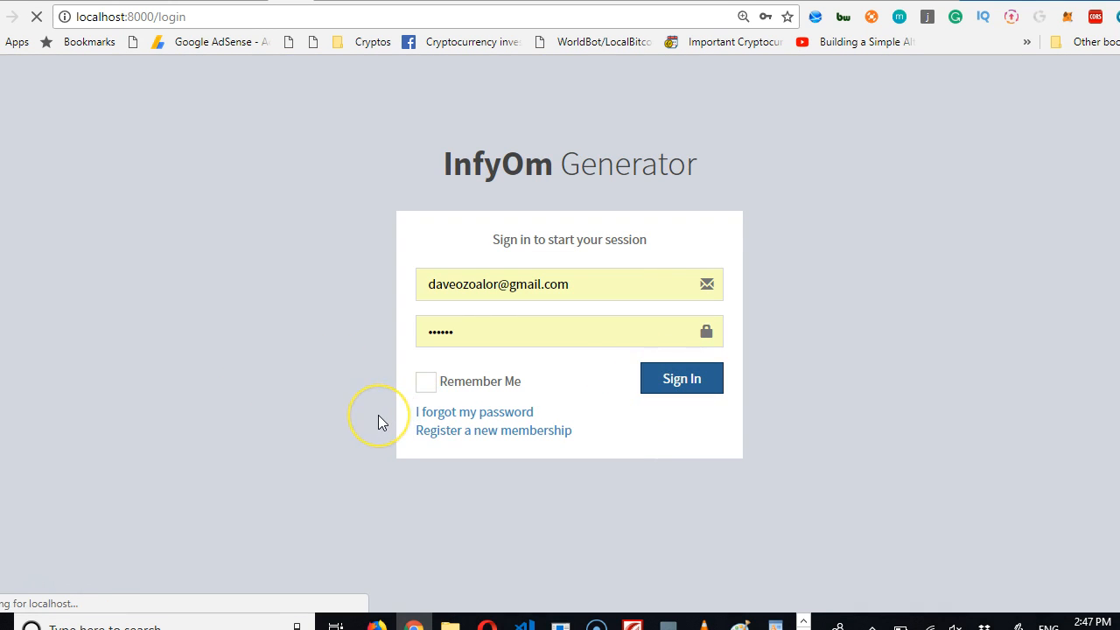
click(682, 378)
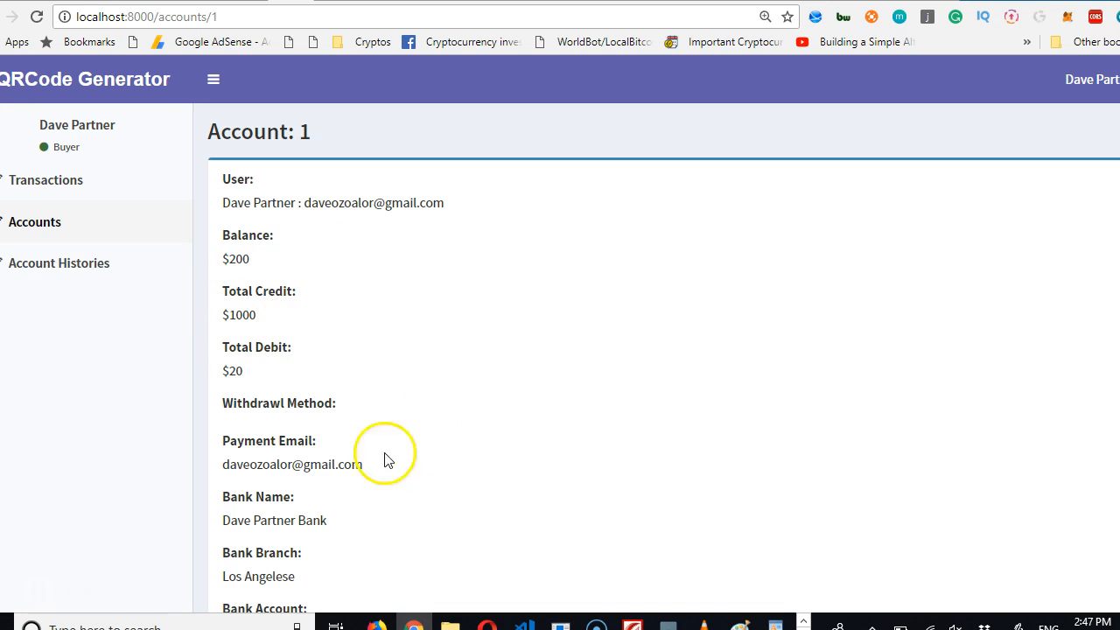
mouse_move(448, 627)
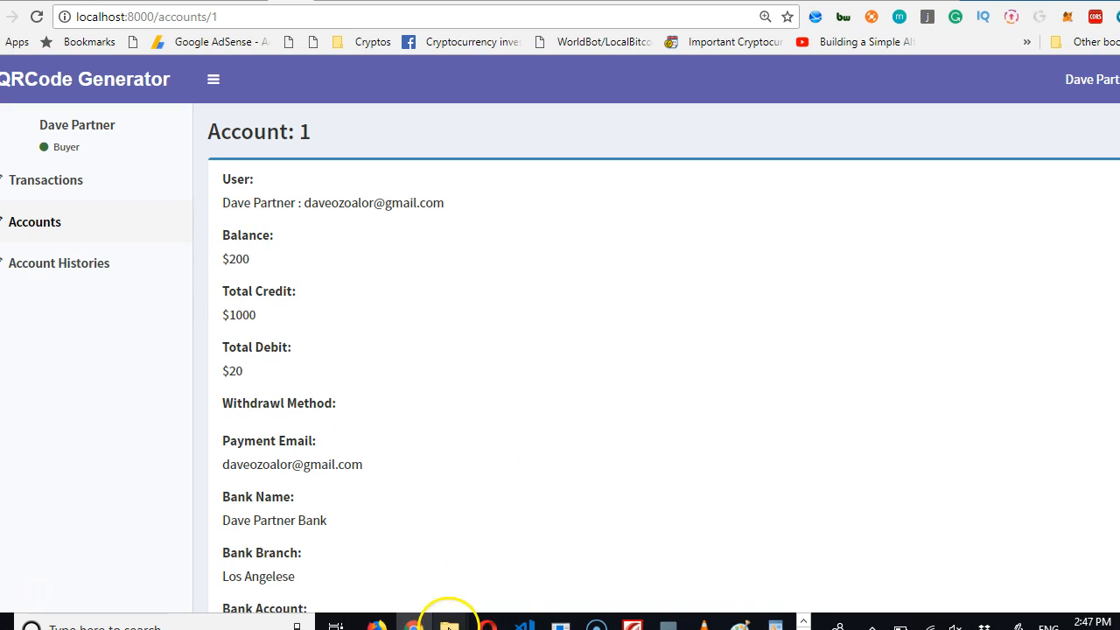
click(448, 625)
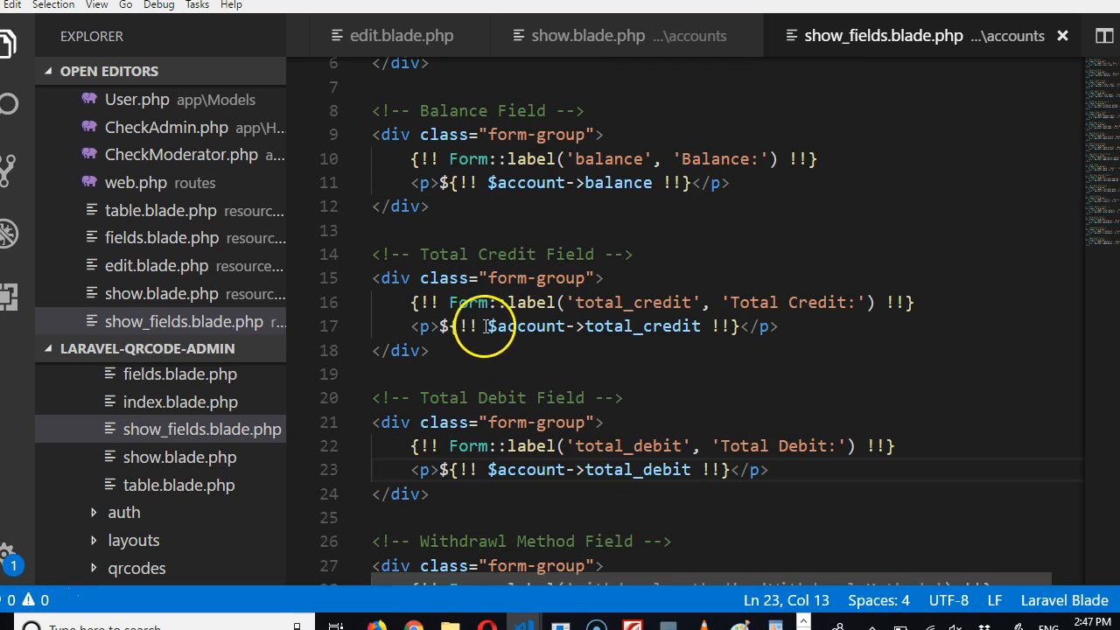
- Wrap $account->total_credit and $account->total_debit in number_format() and save
text(number_forma)
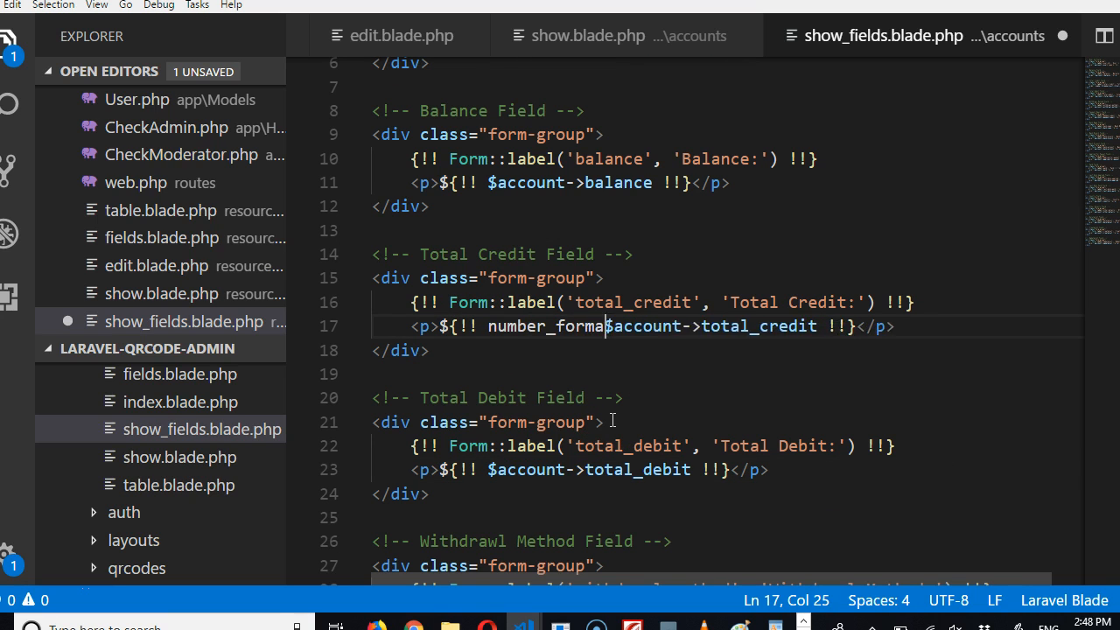
text(()
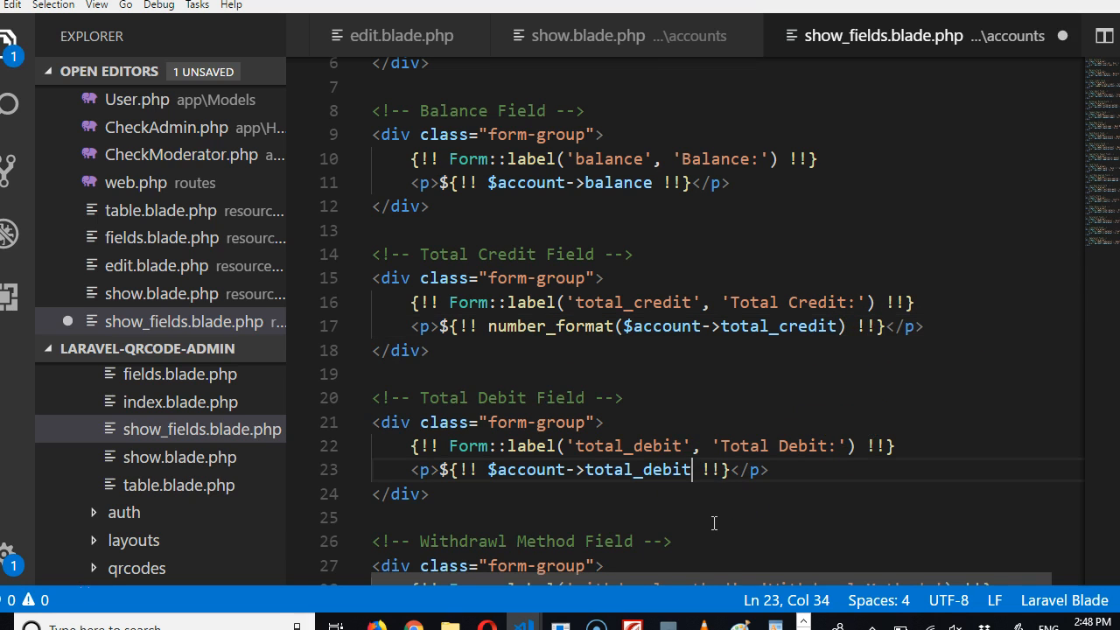
text())
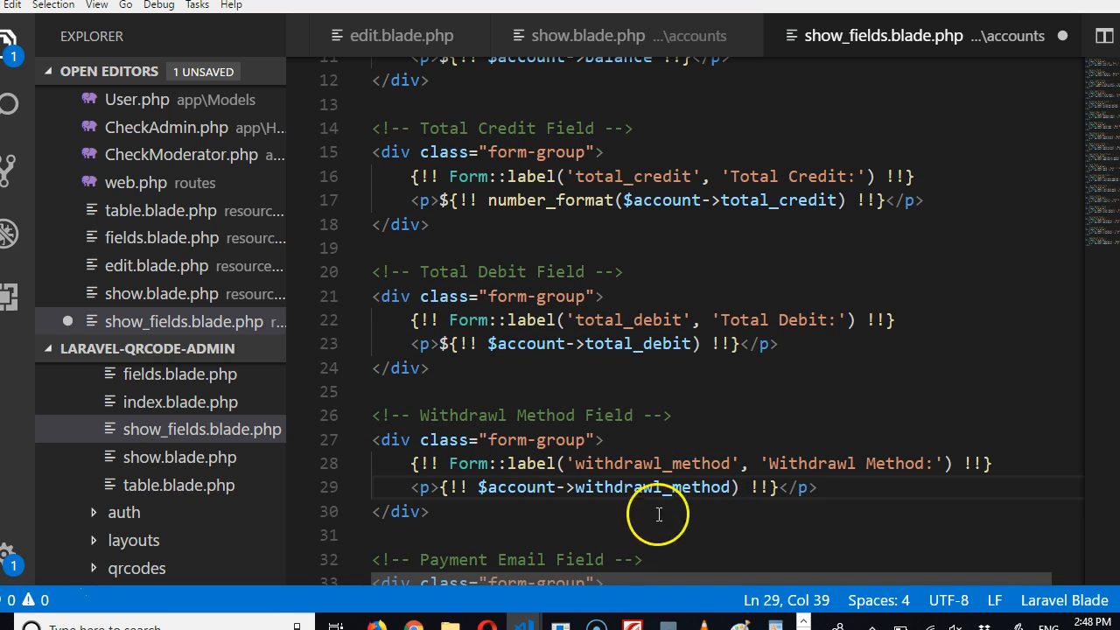
key(Backspace)
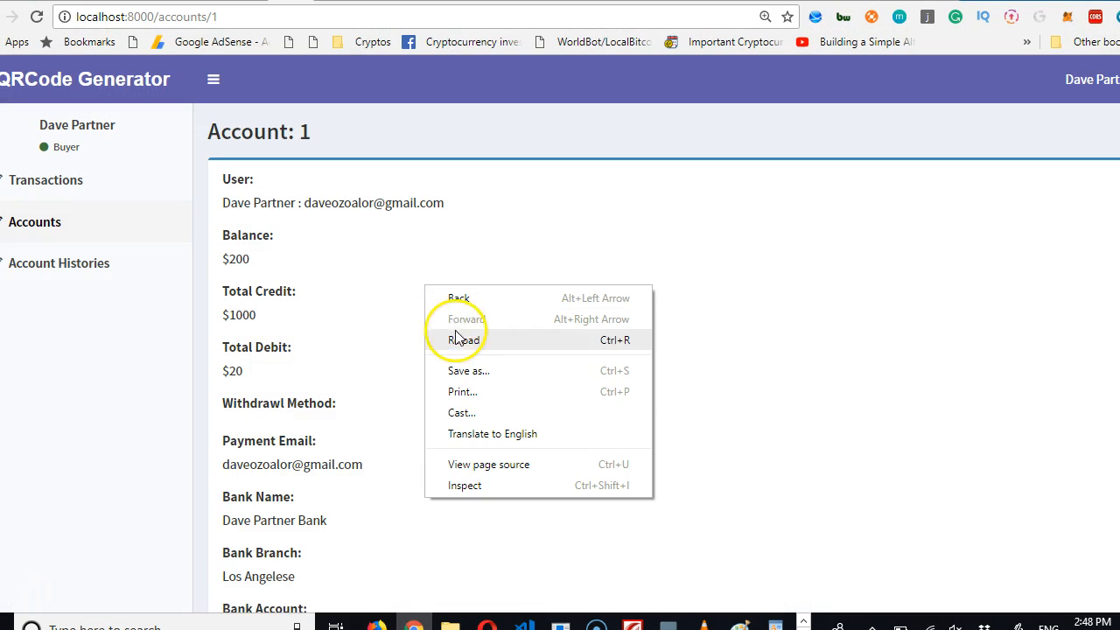
- Reload the account page so Total Credit shows $1,000, then return to VS Code
click(462, 340)
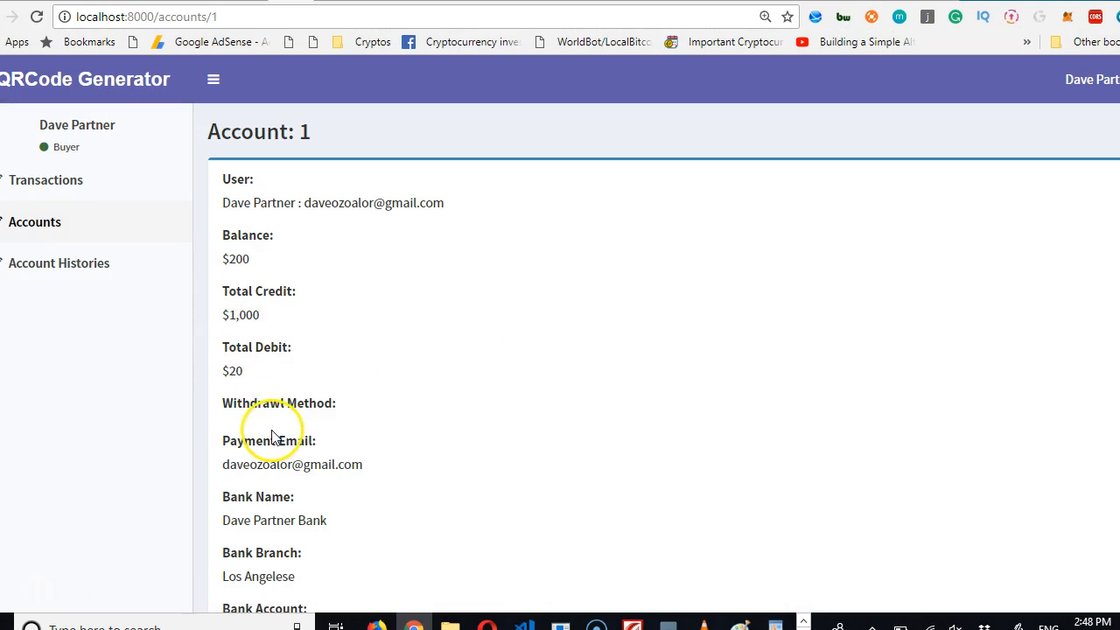
scroll(down, 3)
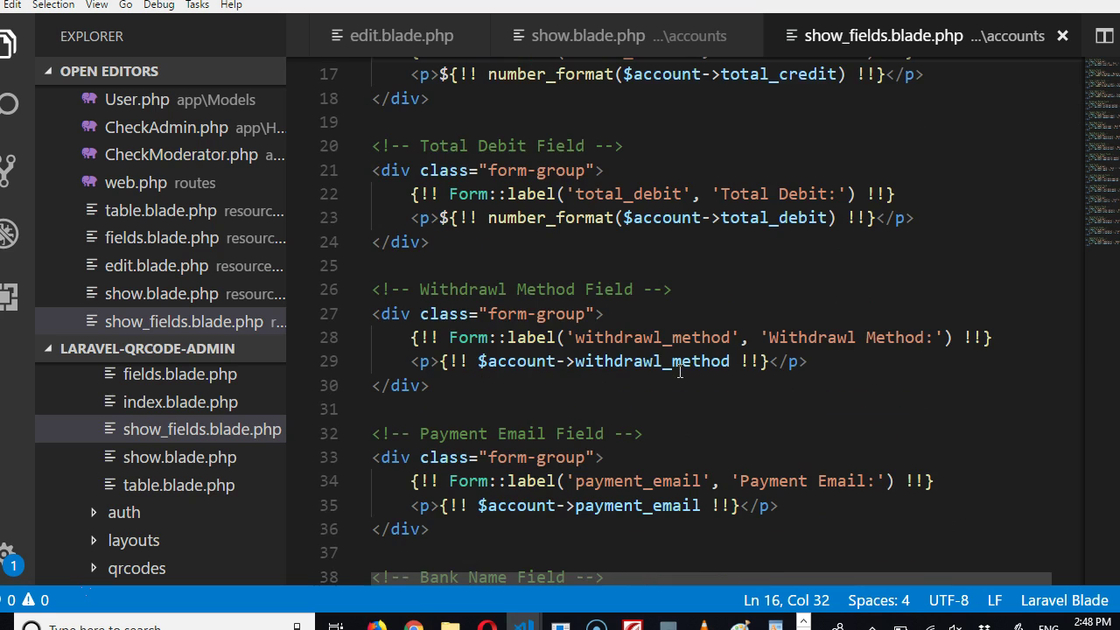
- Rename withdrawl_method to withdrawal_method and correct the label spelling
click(662, 360)
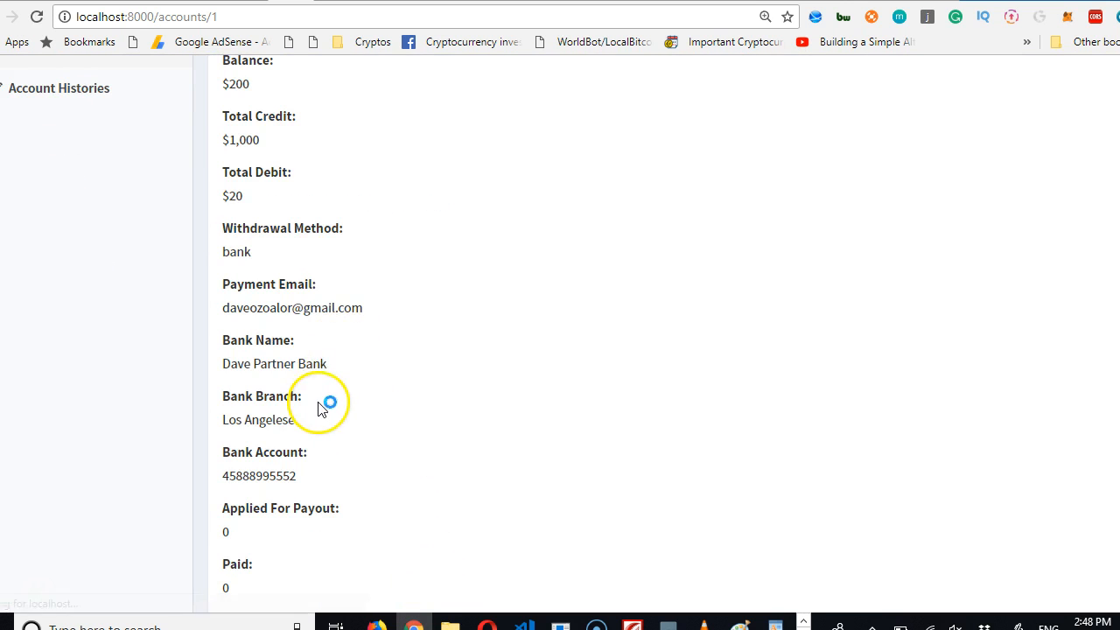
scroll(down, 3)
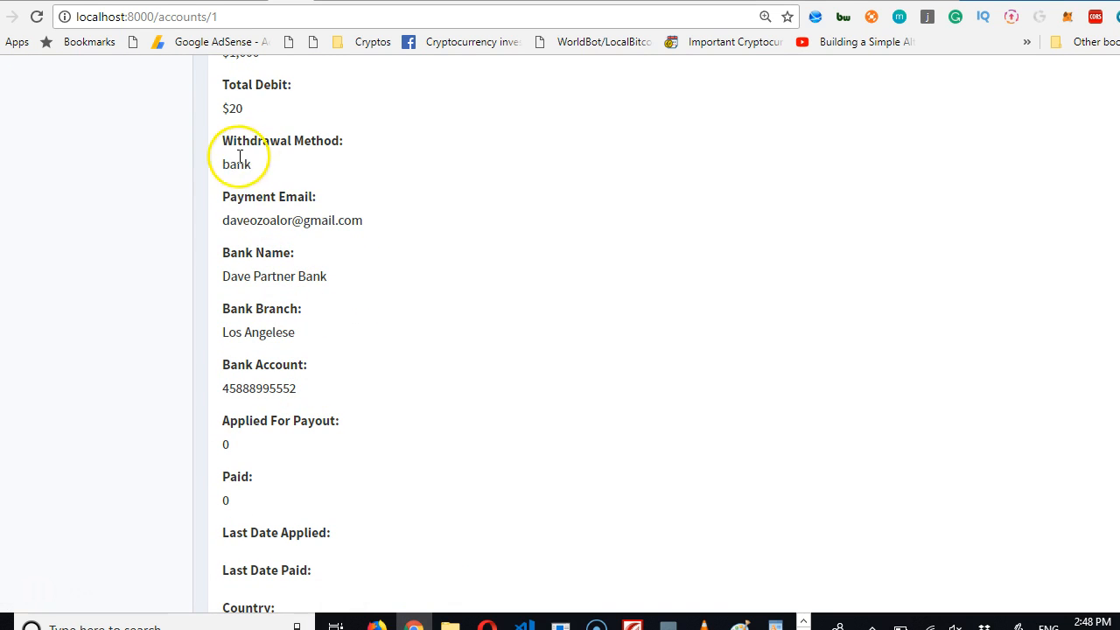
scroll(down, 3)
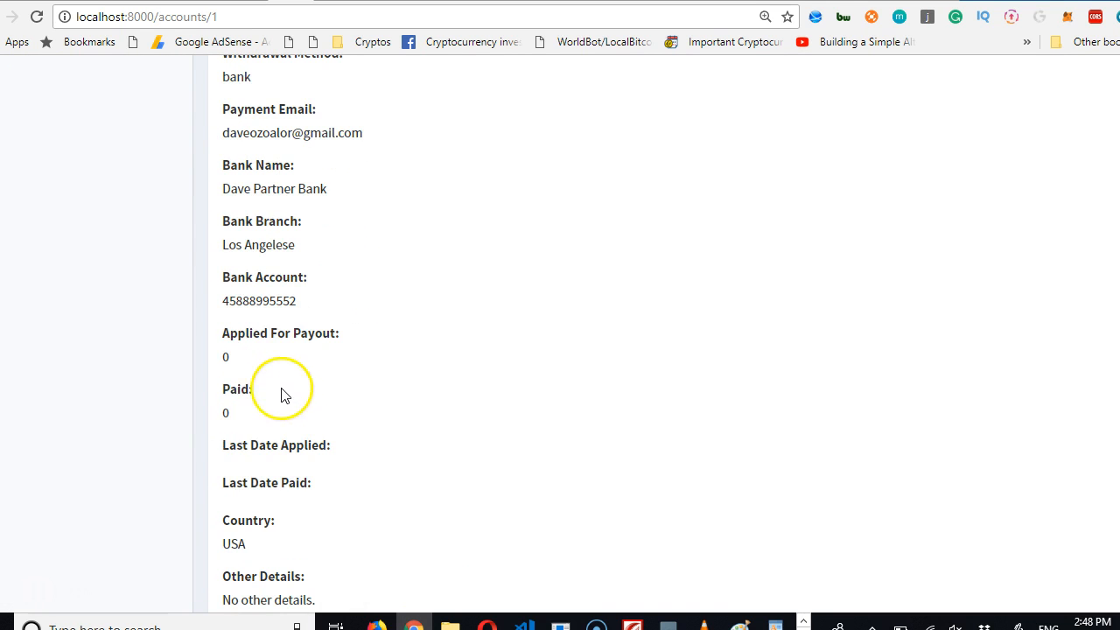
mouse_move(249, 404)
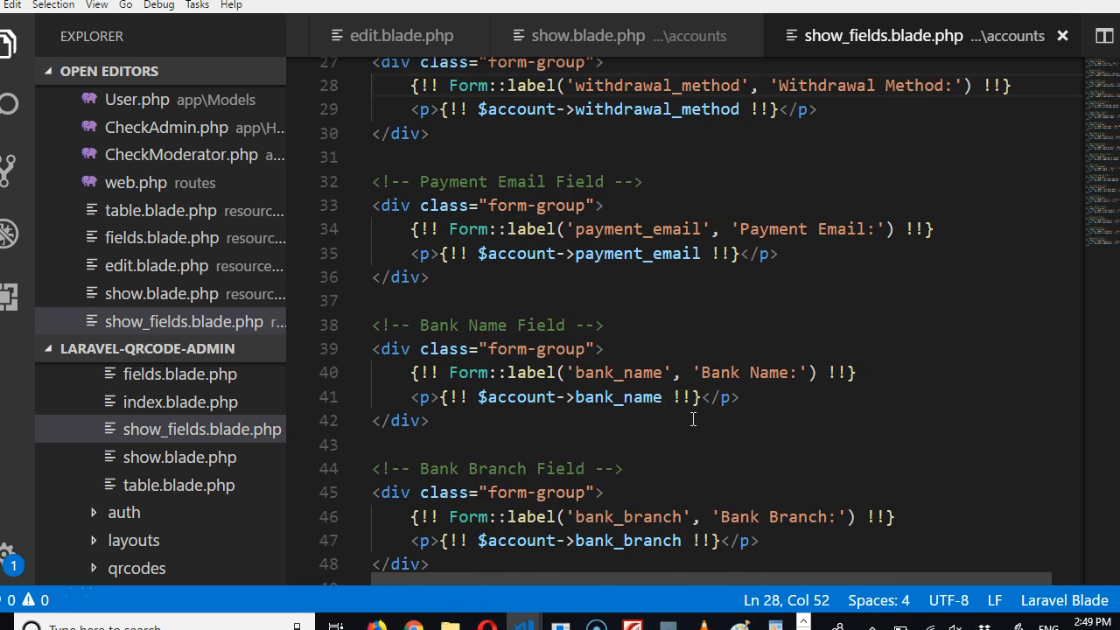
scroll(down, 3)
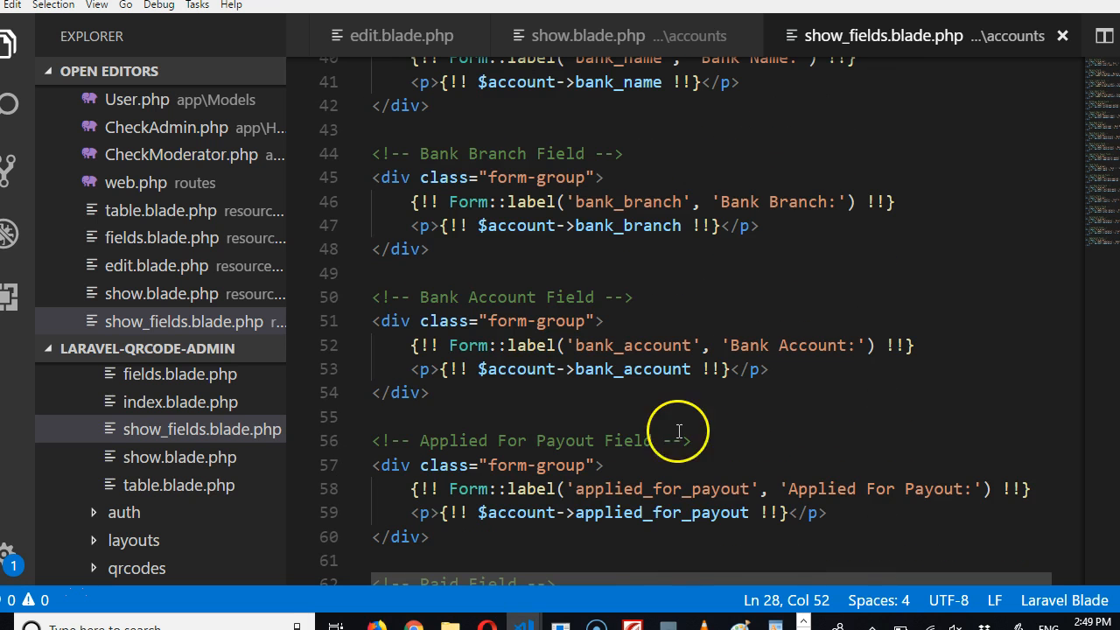
scroll(down, 3)
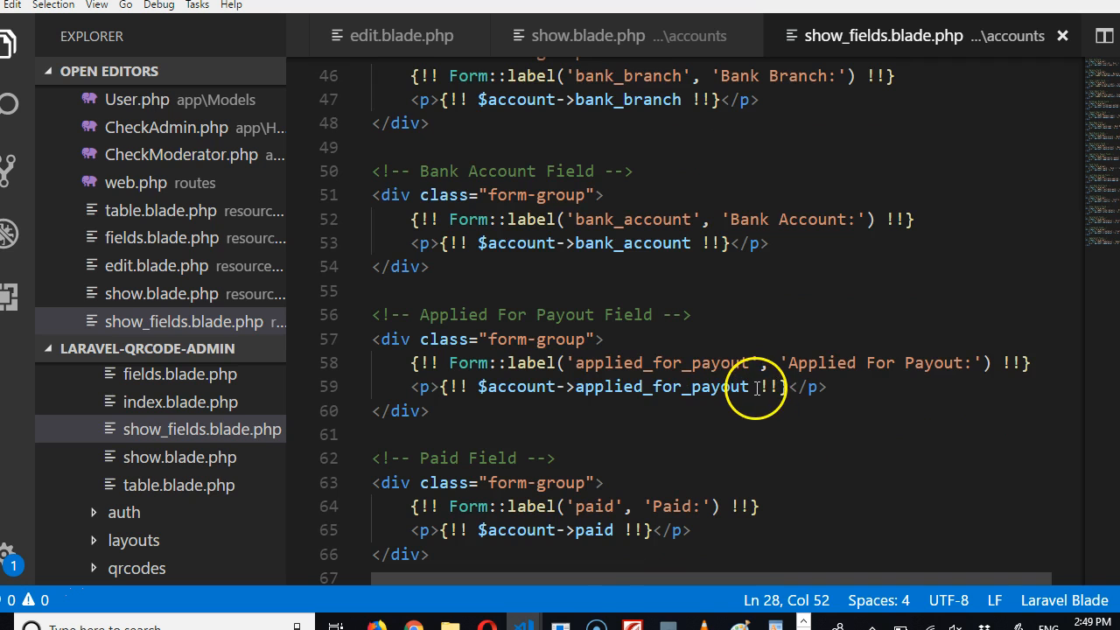
drag(479, 387, 749, 387)
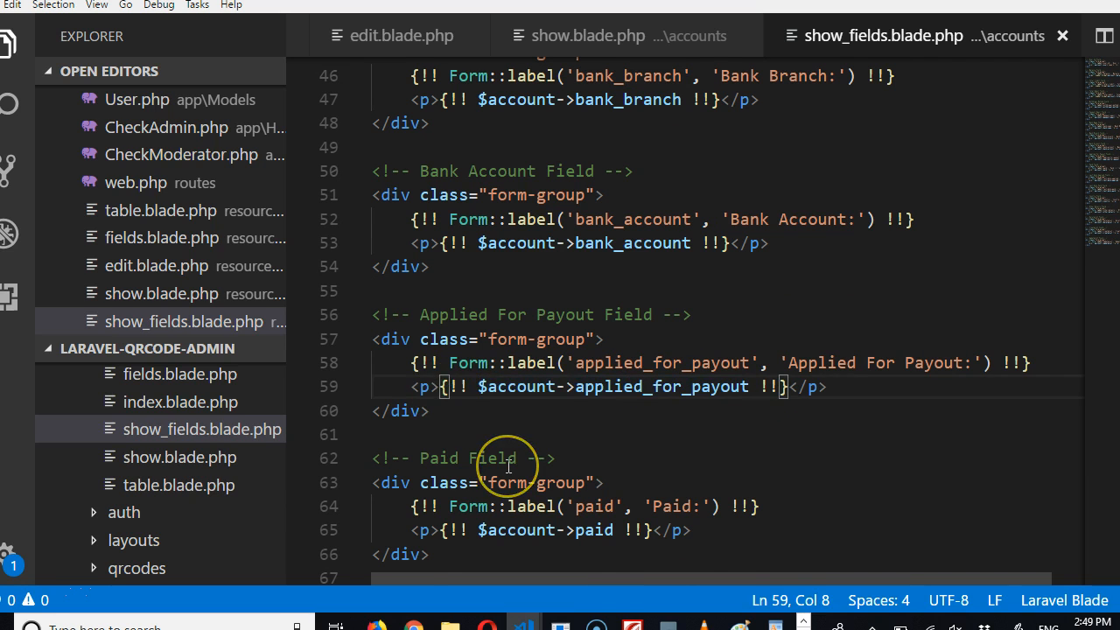
key(Enter)
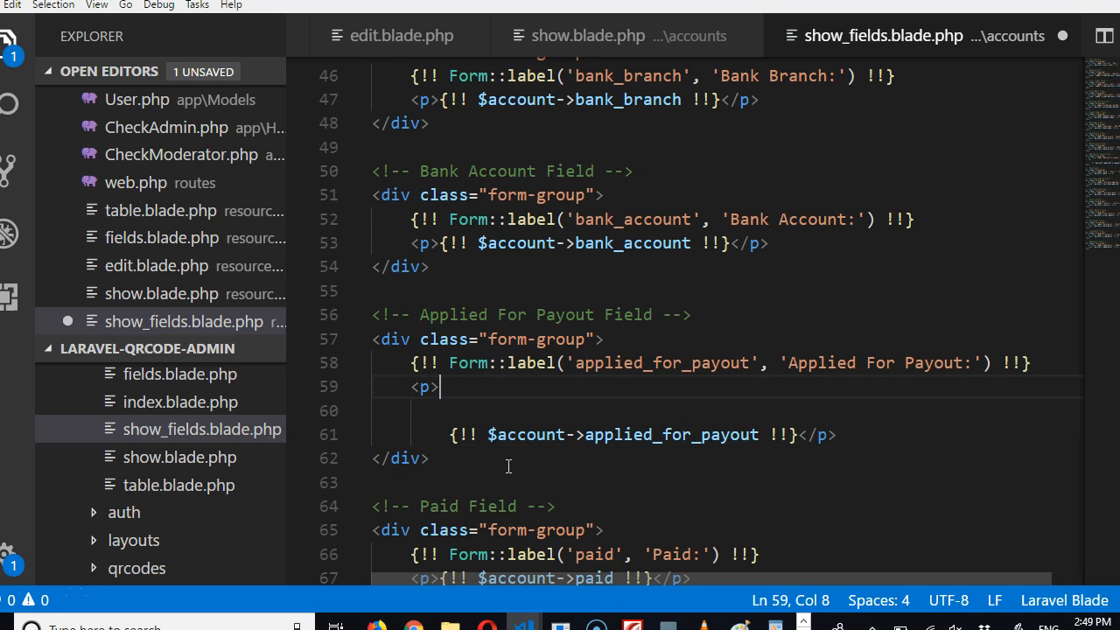
key(Down)
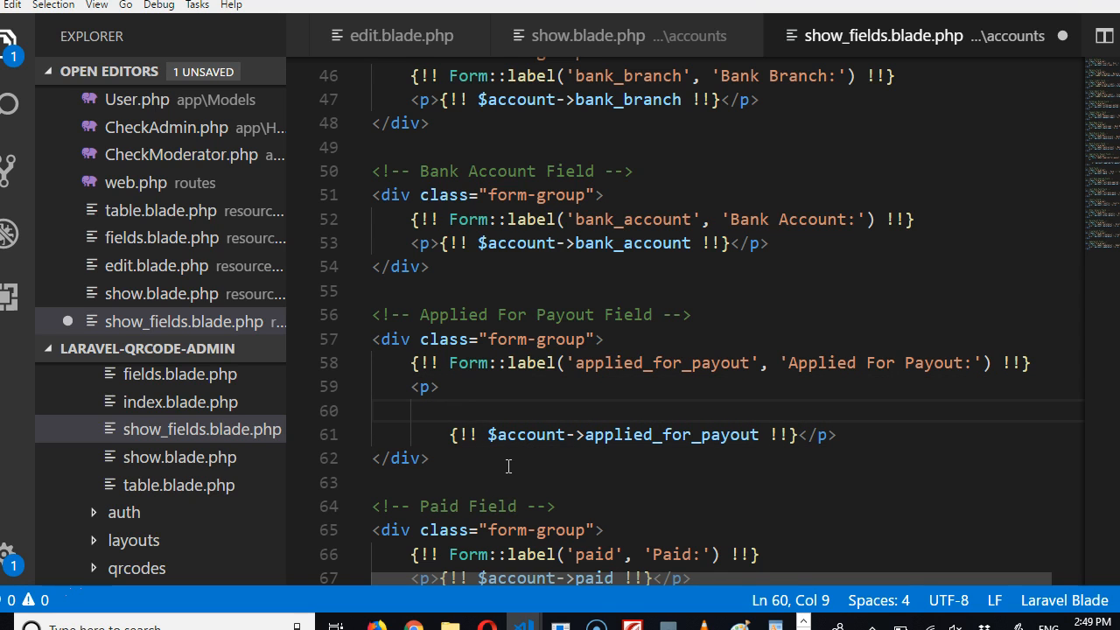
text(@if()
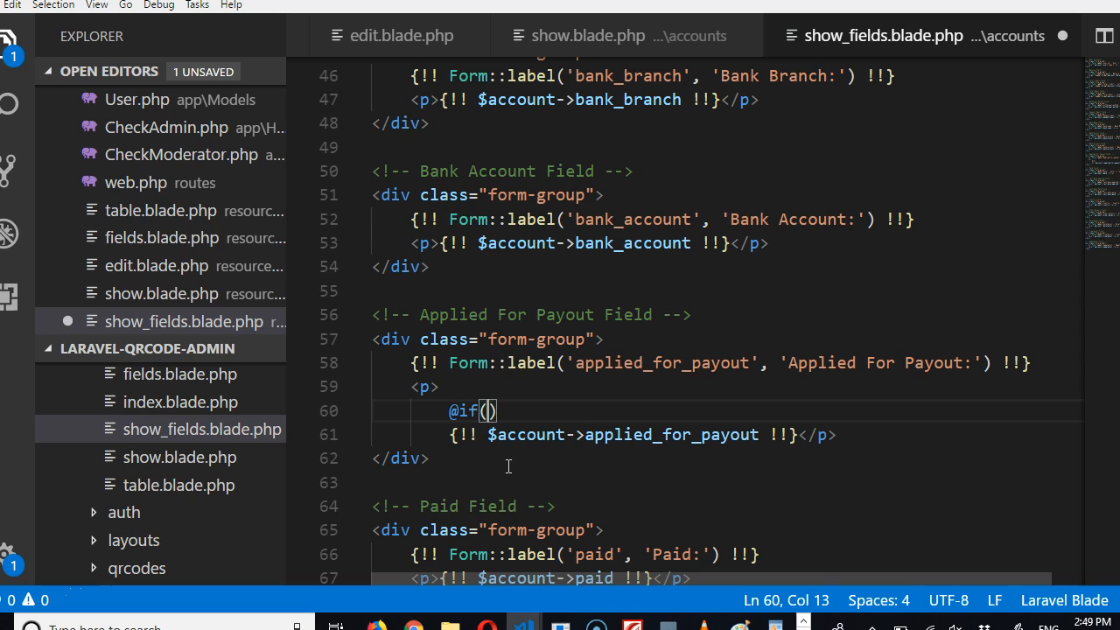
text($account->applied_for_payout == 1)
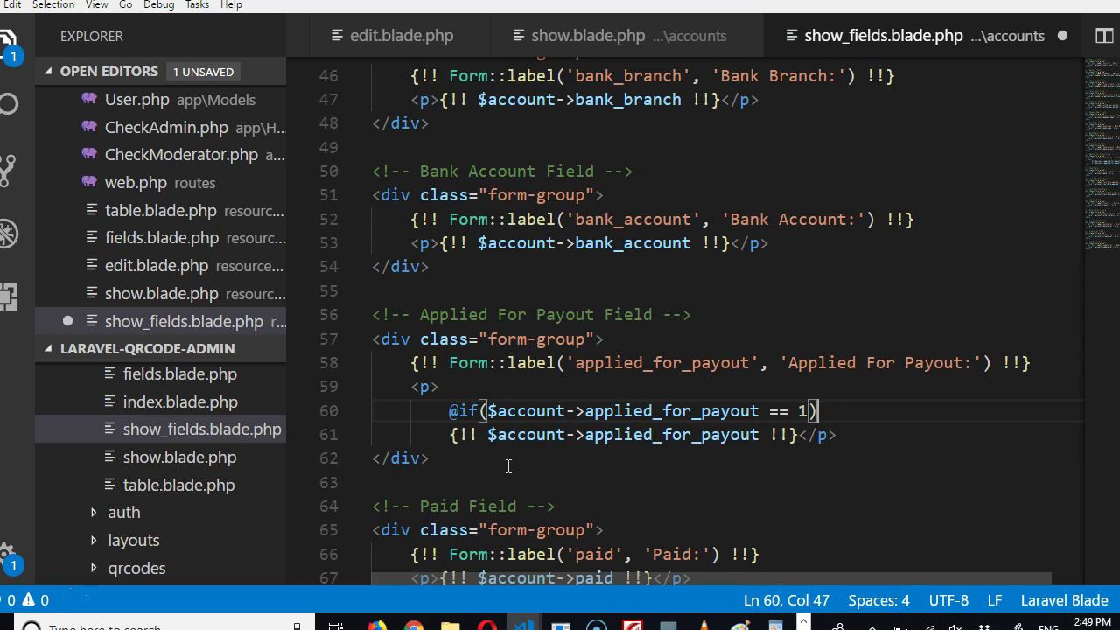
text(Ye)
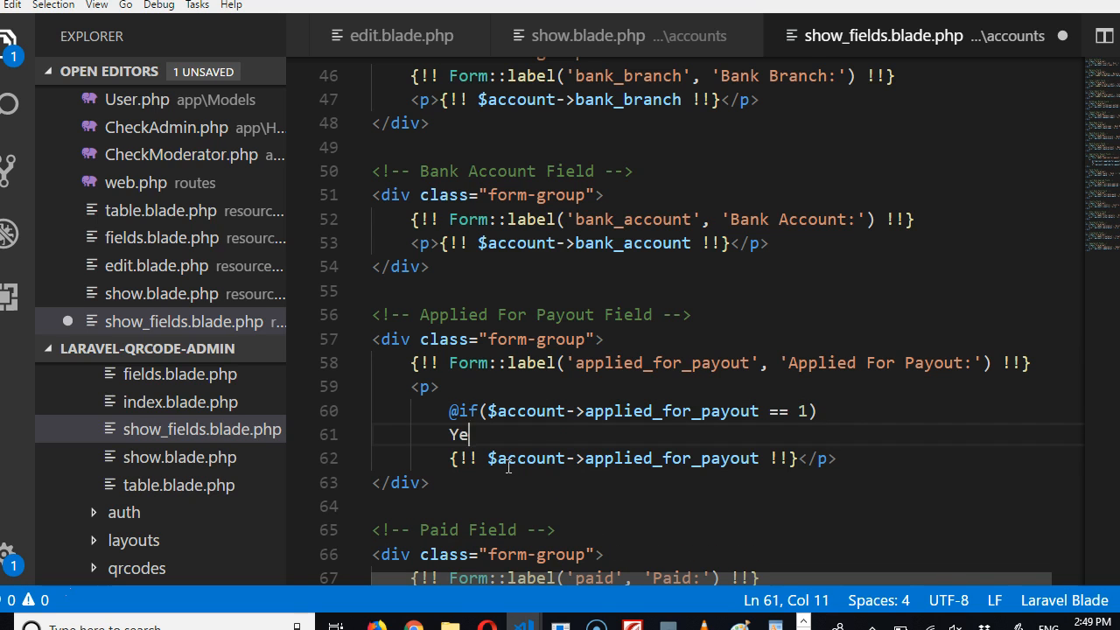
text(s)
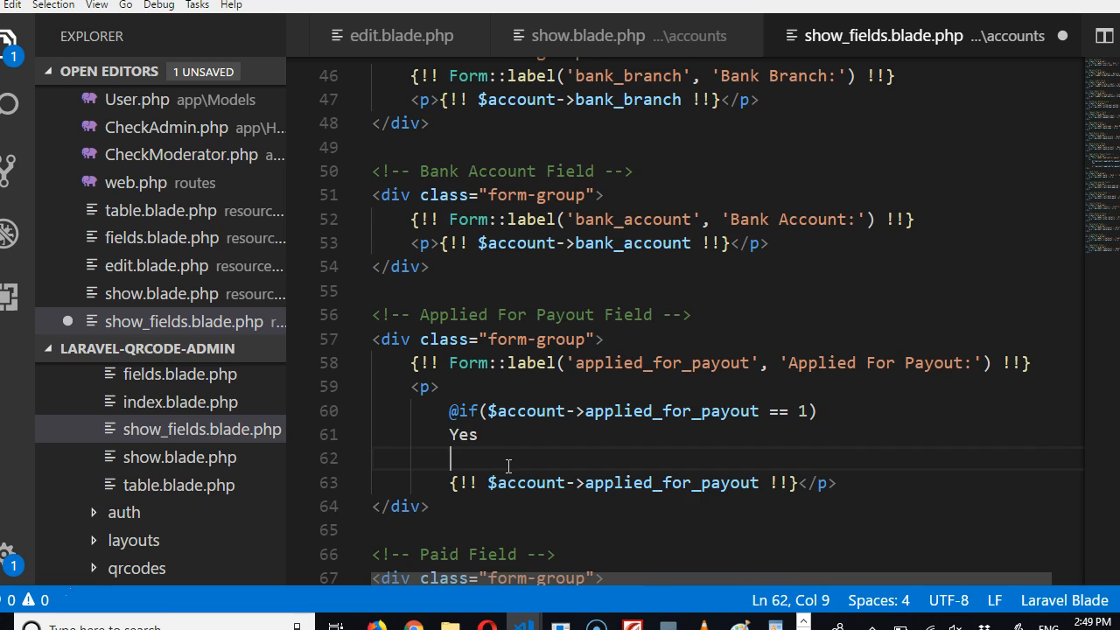
text(@else)
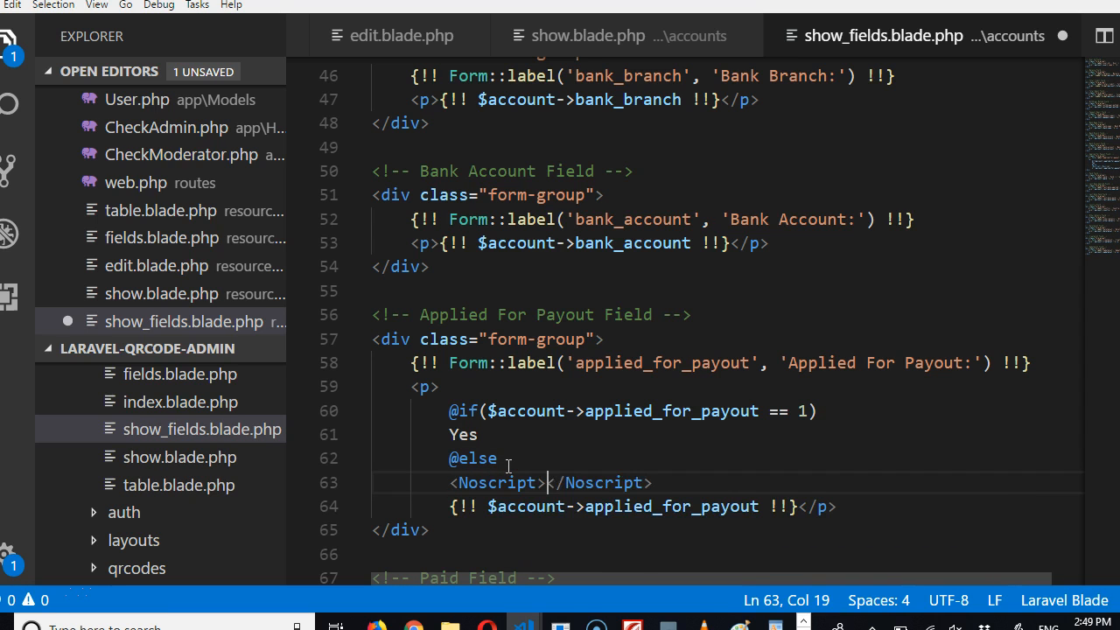
text(No)
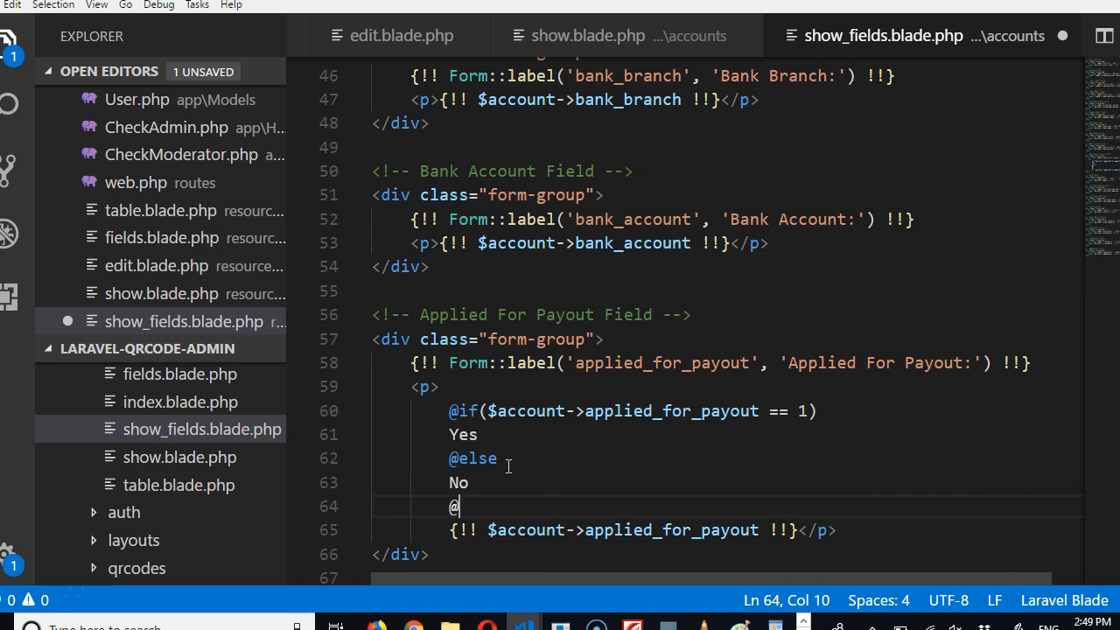
text(endif)
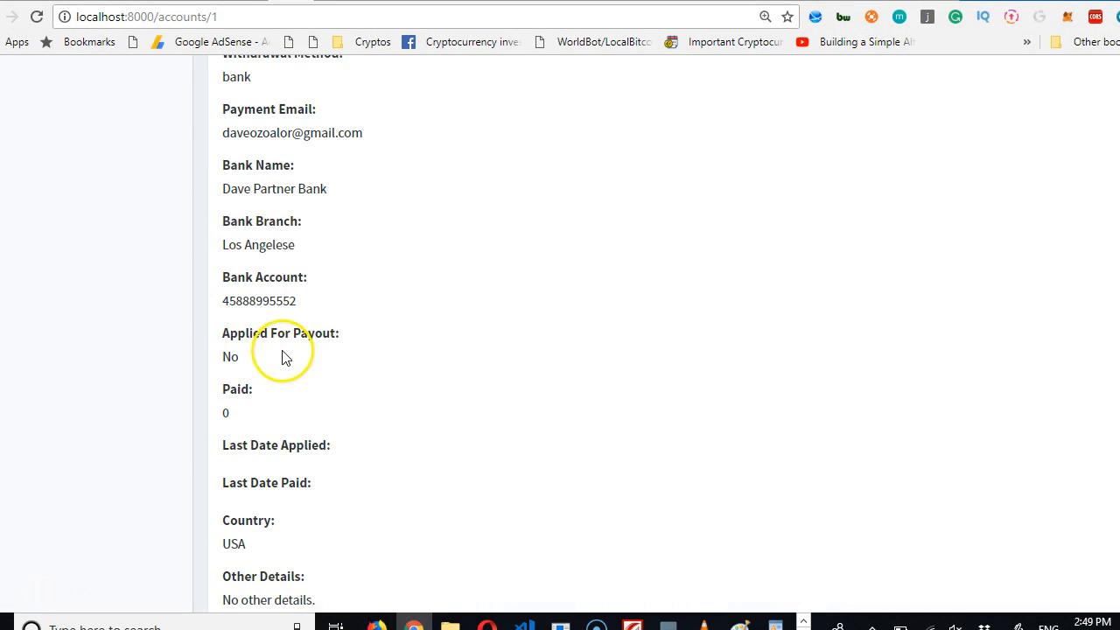
- Confirm Applied For Payout reads No in Chrome and reopen show.blade.php from the accounts folder
scroll(down, 3)
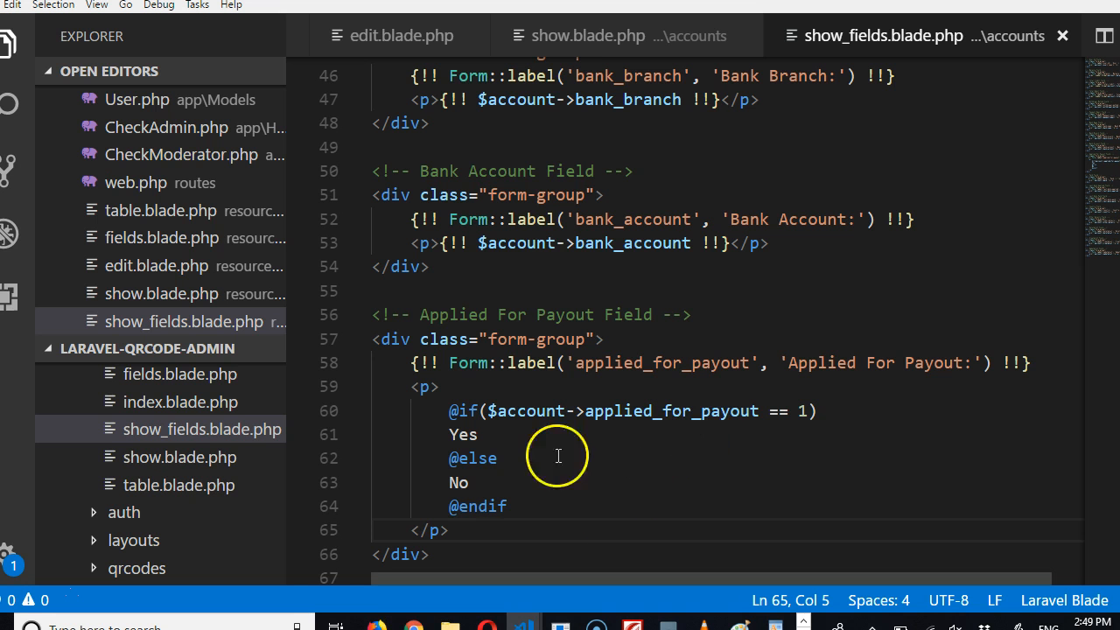
drag(438, 411, 507, 506)
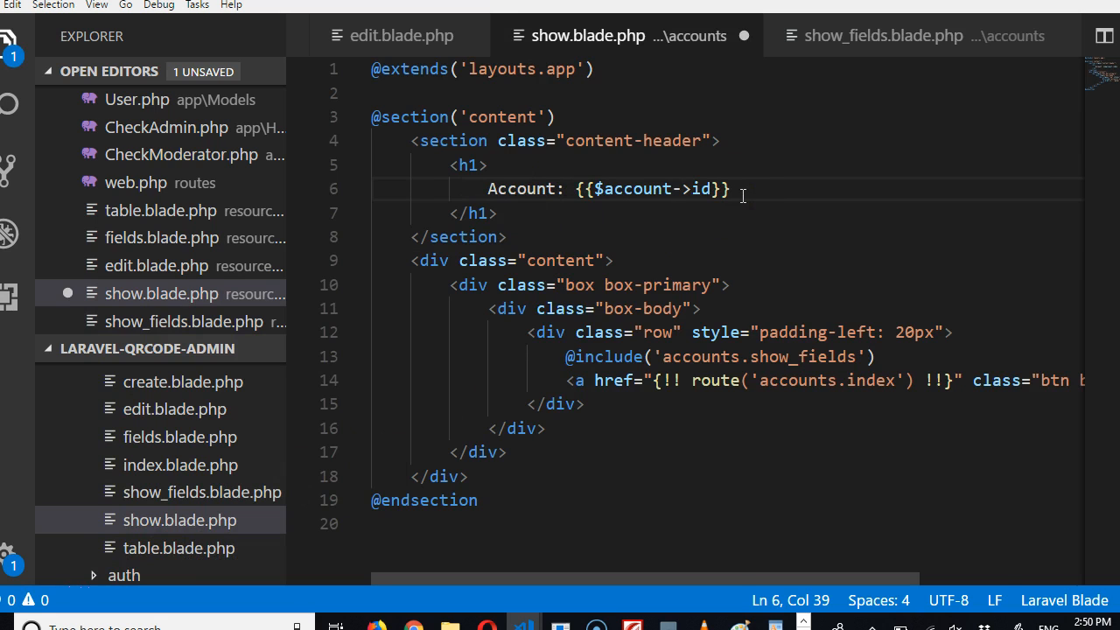
- Add a <small> in the h1 showing 'Payout request pending' when $account->applied_for_payout == 1
key(Enter)
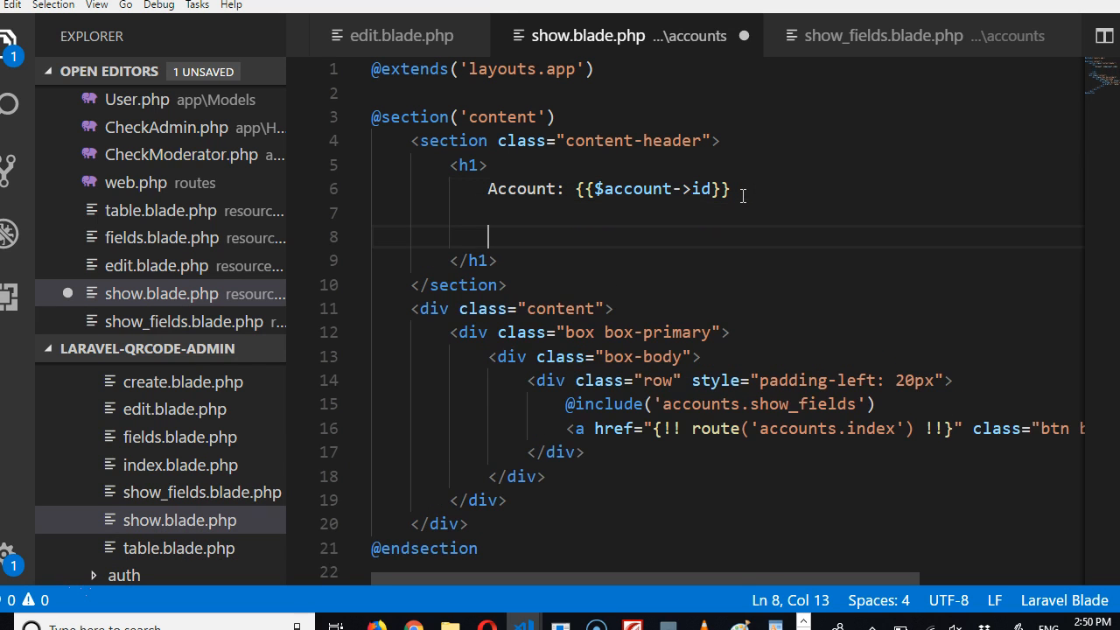
text(<small> </s)
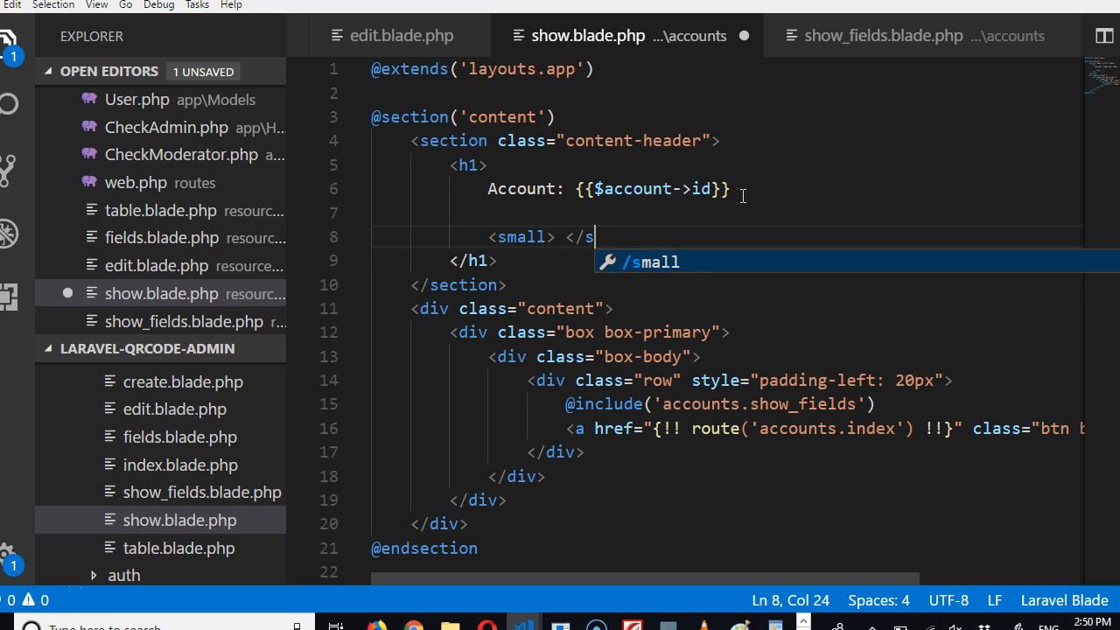
key(Tab)
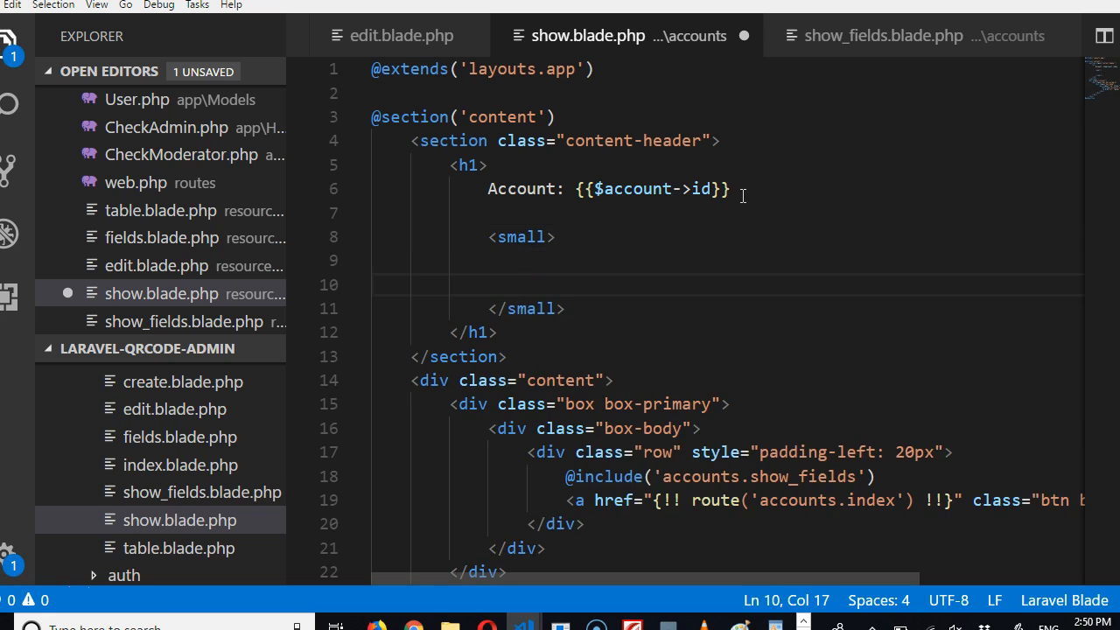
text(@if($account->applied_for_payout == 1))
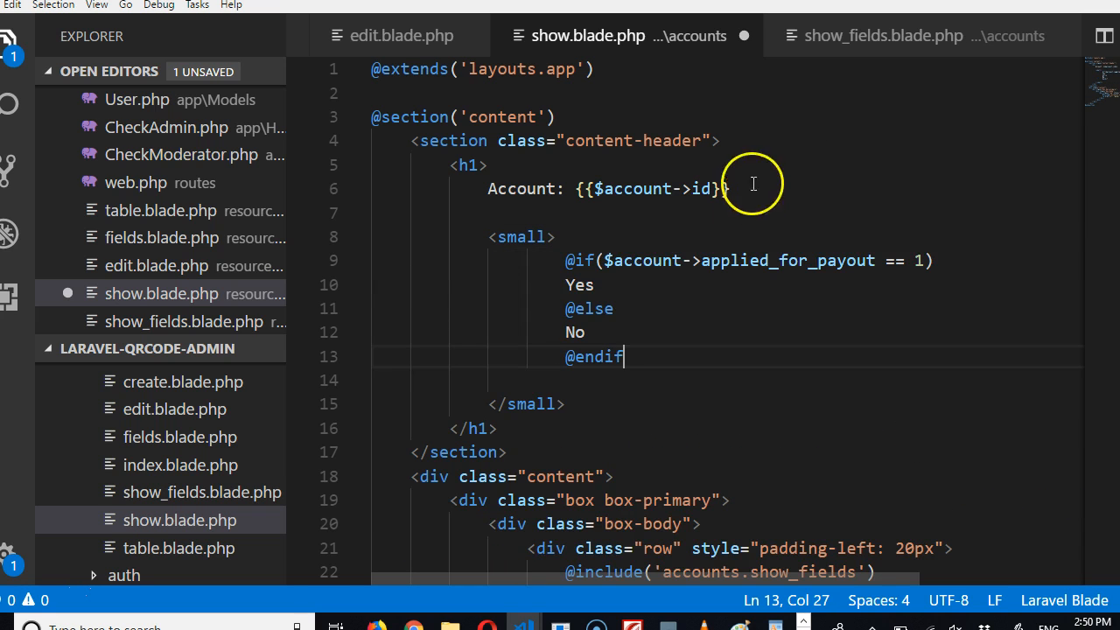
double_click(577, 284)
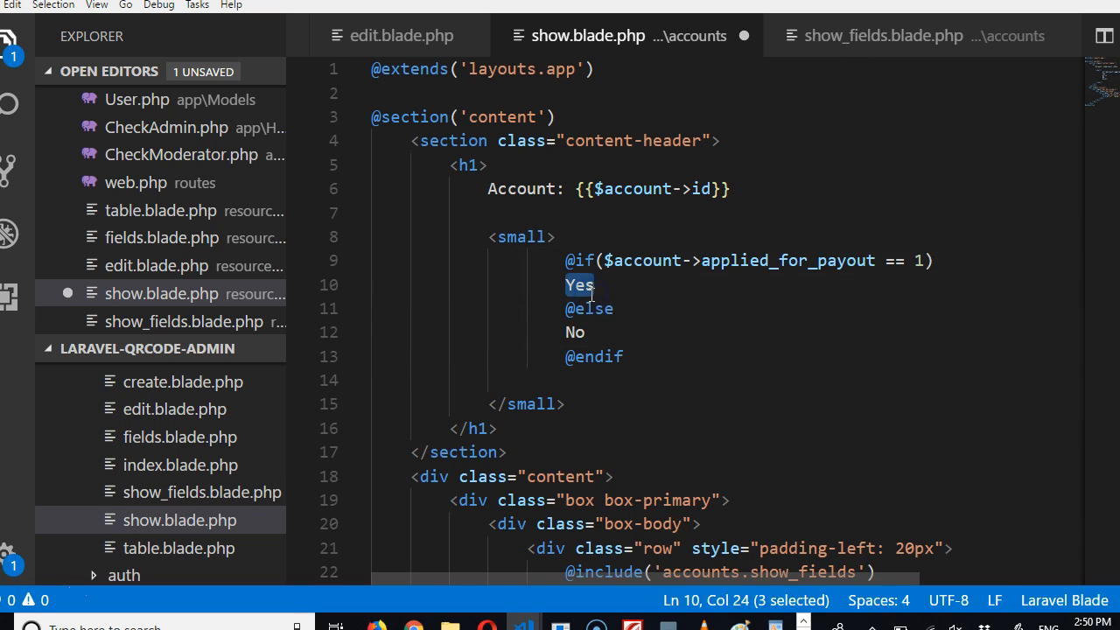
text(Applie)
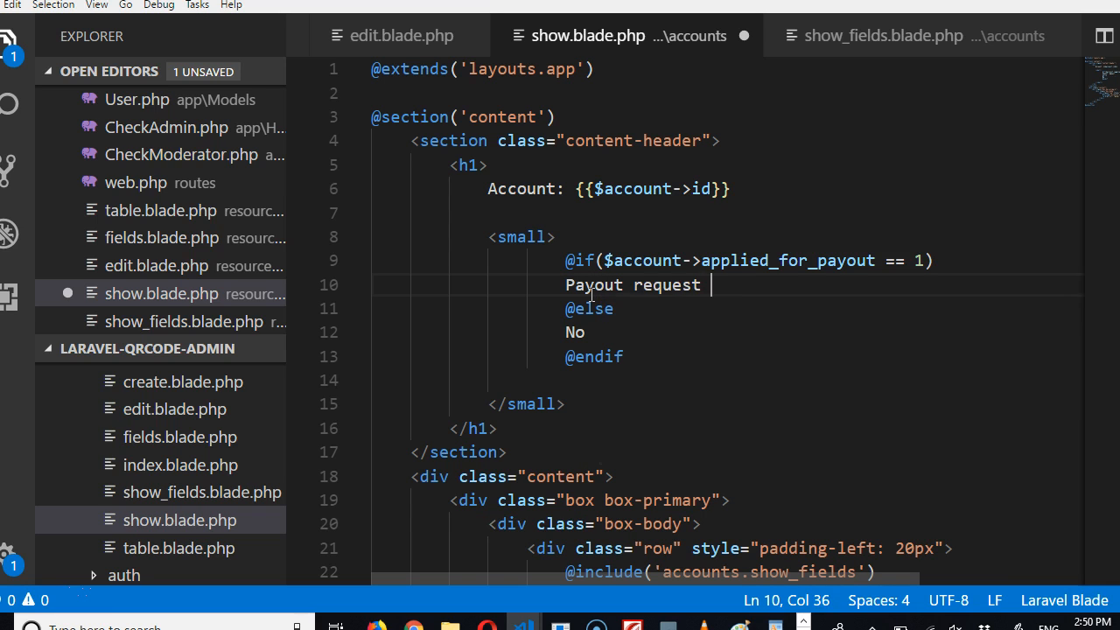
text(pending)
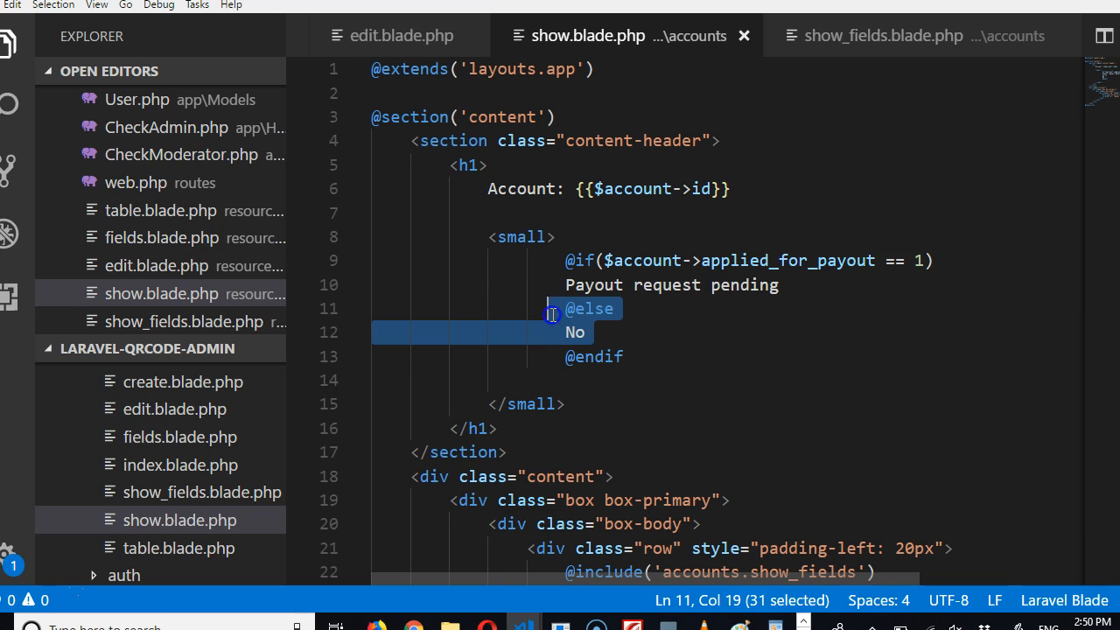
- Remove the else branch and change the condition to applied_for_payout == 0, then save
key(Delete)
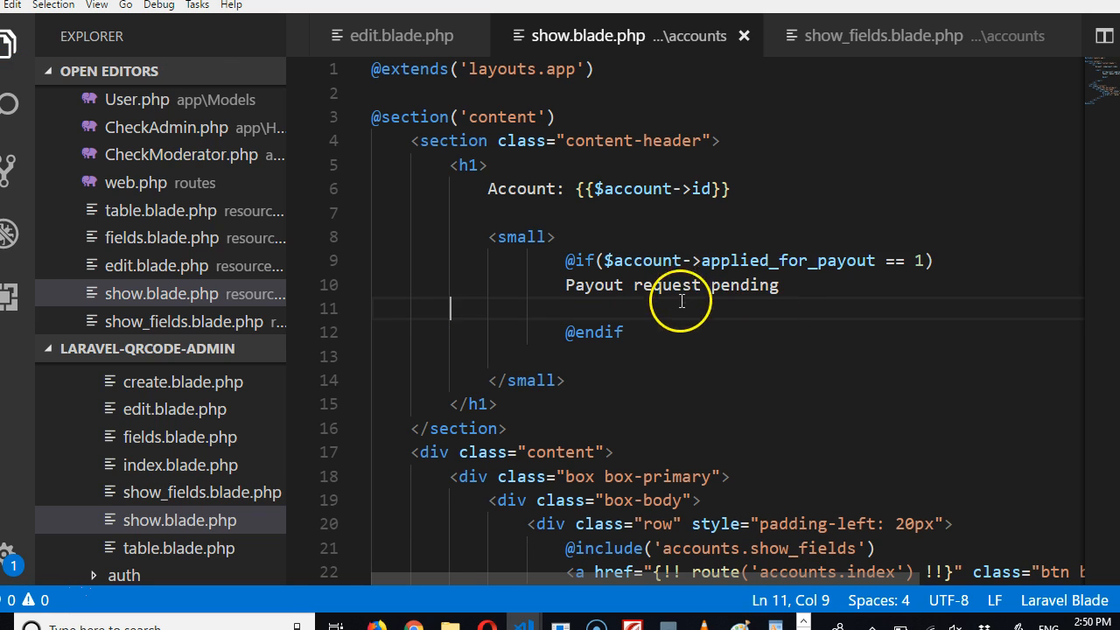
mouse_move(455, 588)
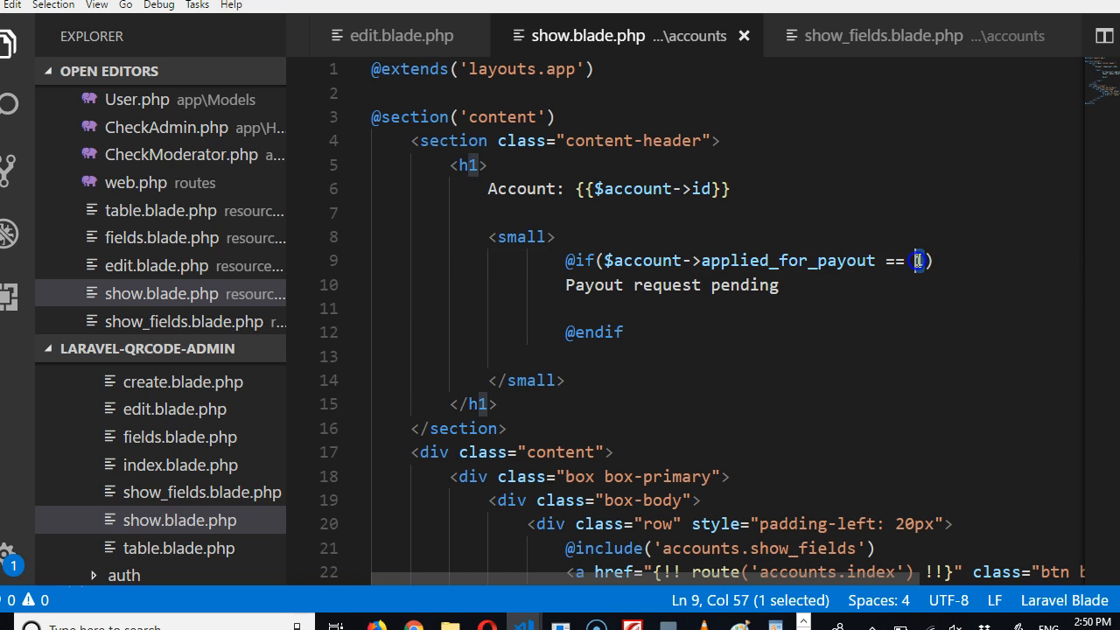
text(0)
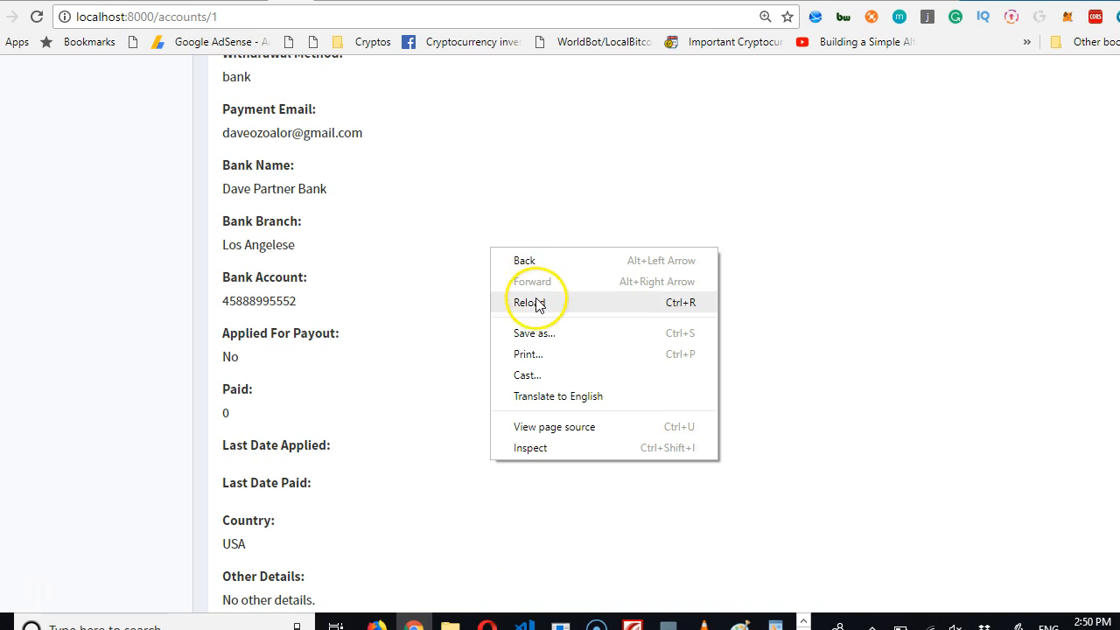
- Reload the account page, change the condition back to applied_for_payout == 1, and reload again
click(521, 301)
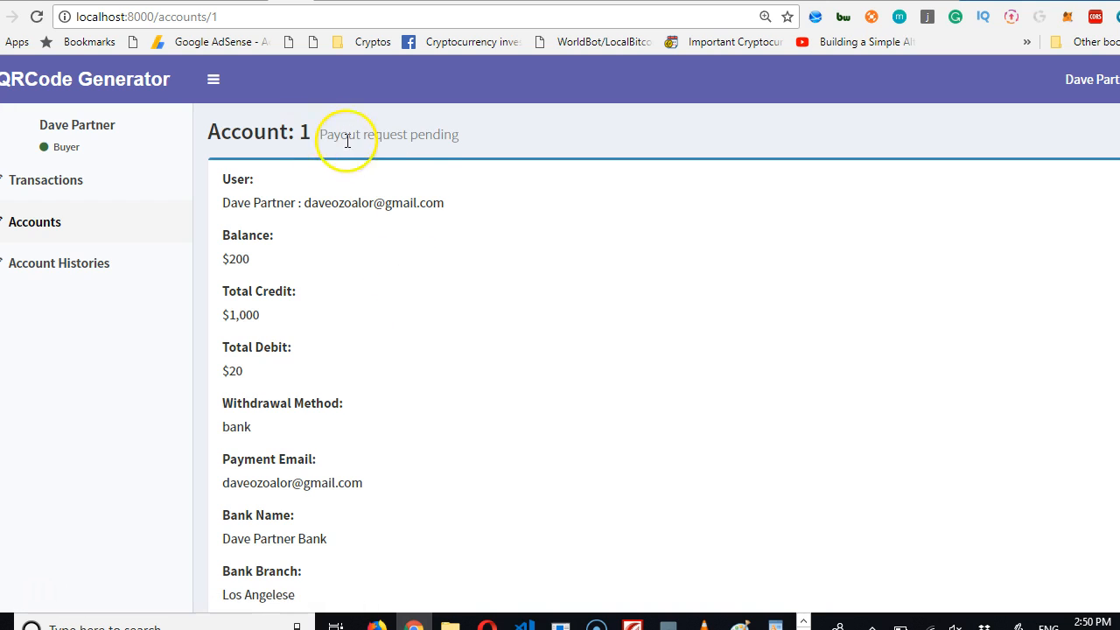
mouse_move(430, 224)
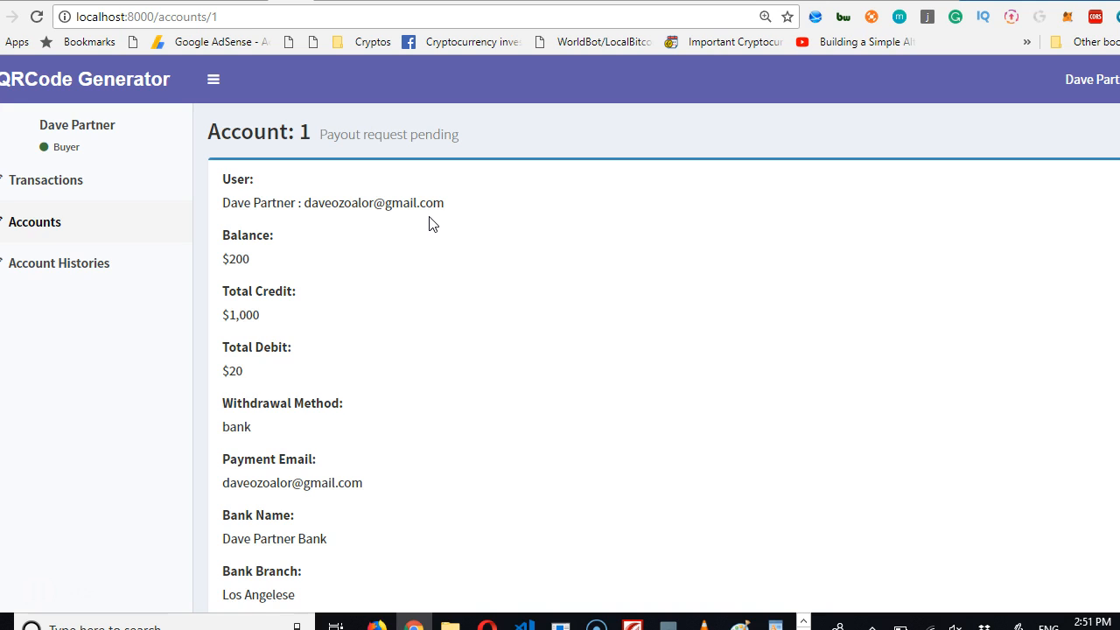
double_click(341, 133)
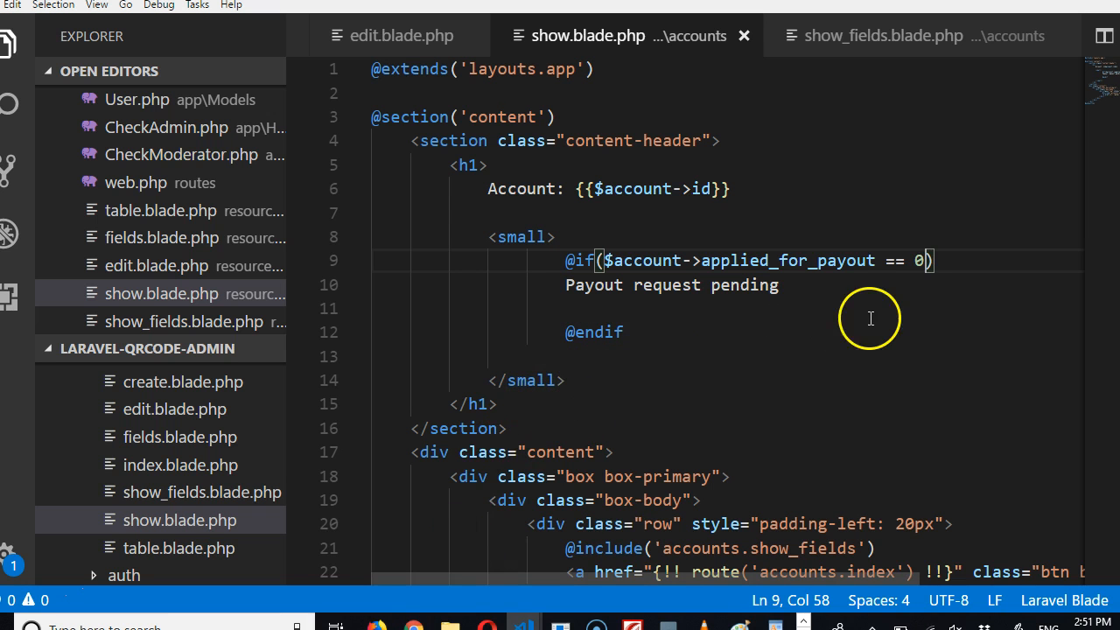
text(1)
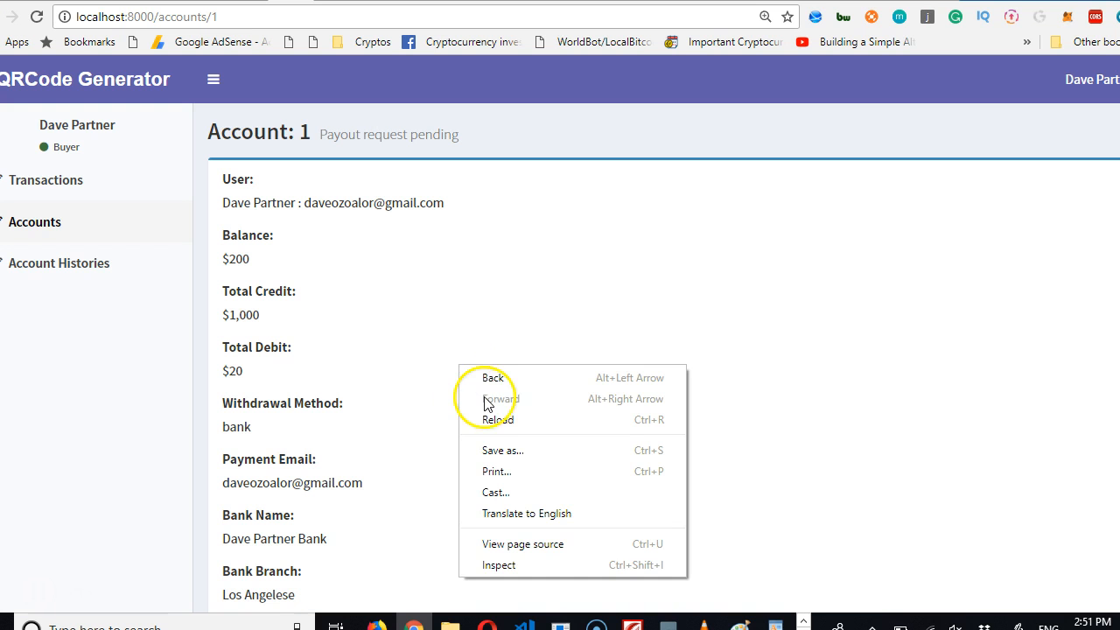
click(493, 420)
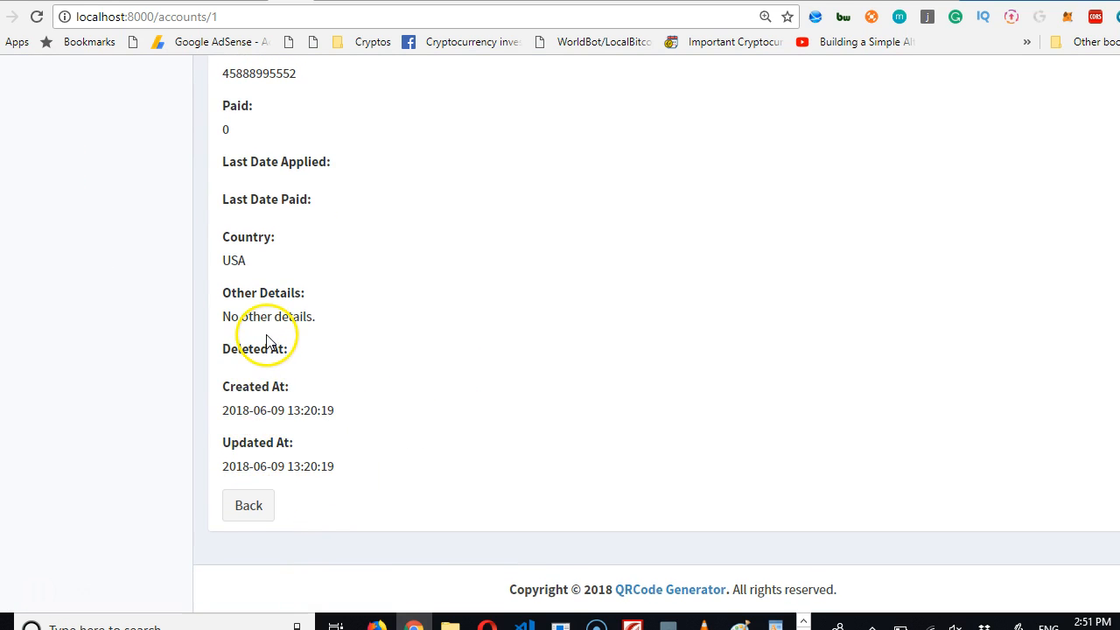
mouse_move(262, 301)
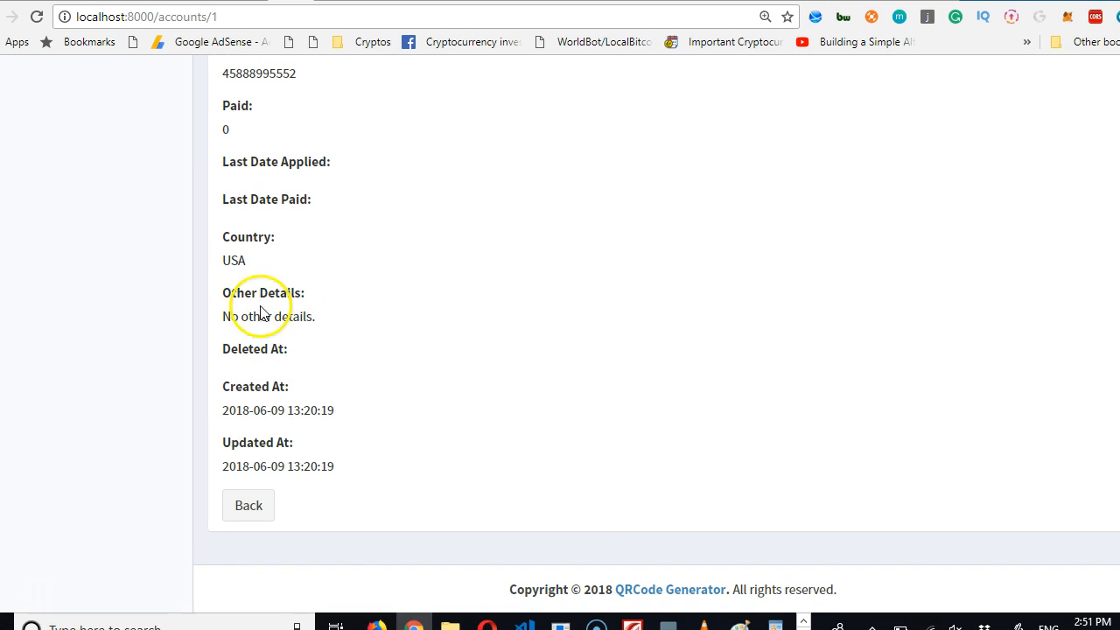
mouse_move(280, 415)
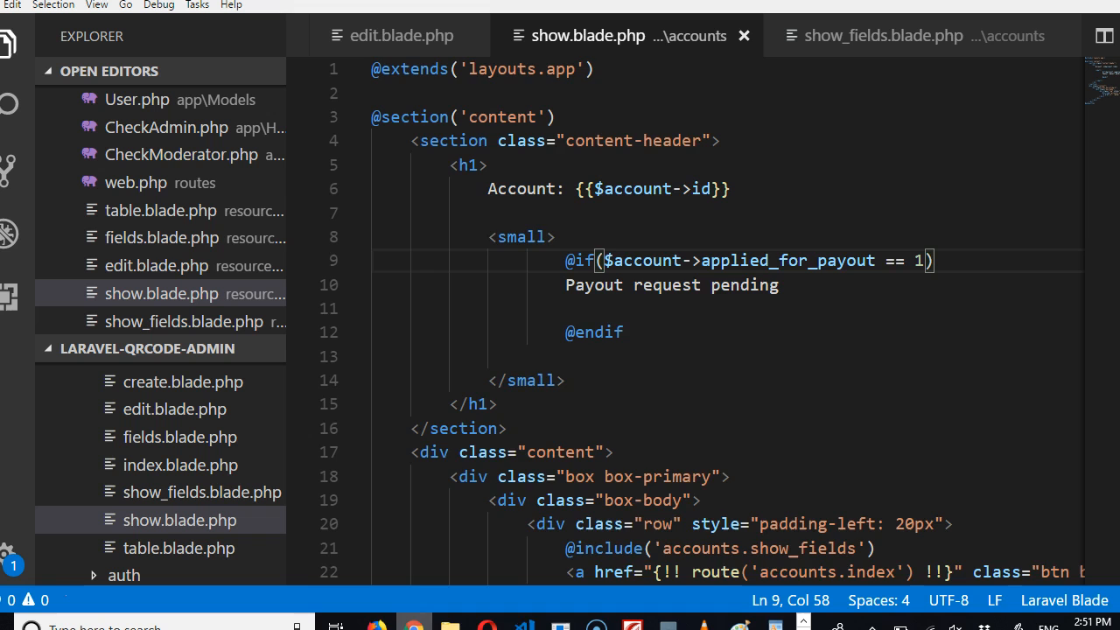
- Scroll to the dates and switch to show_fields.blade.php in the Explorer
scroll(down, 3)
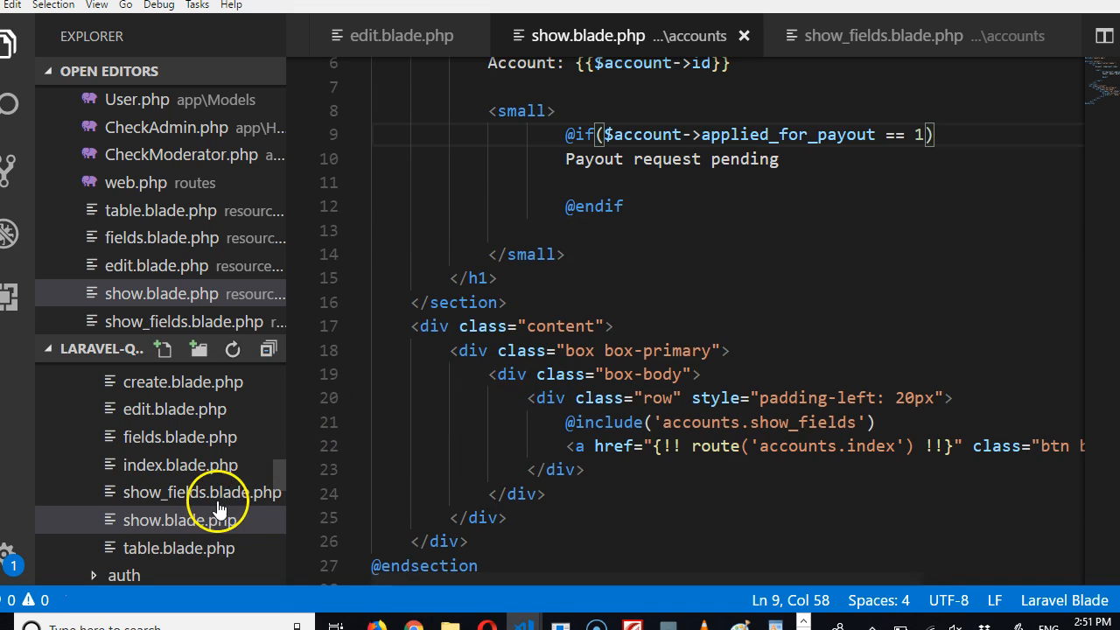
click(201, 494)
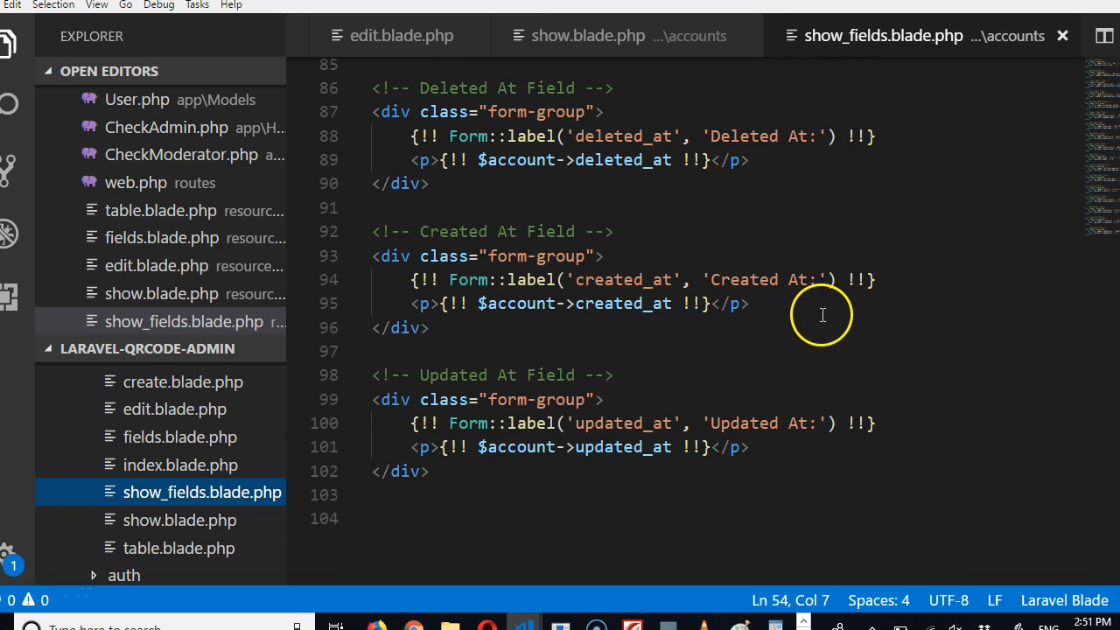
mouse_move(676, 304)
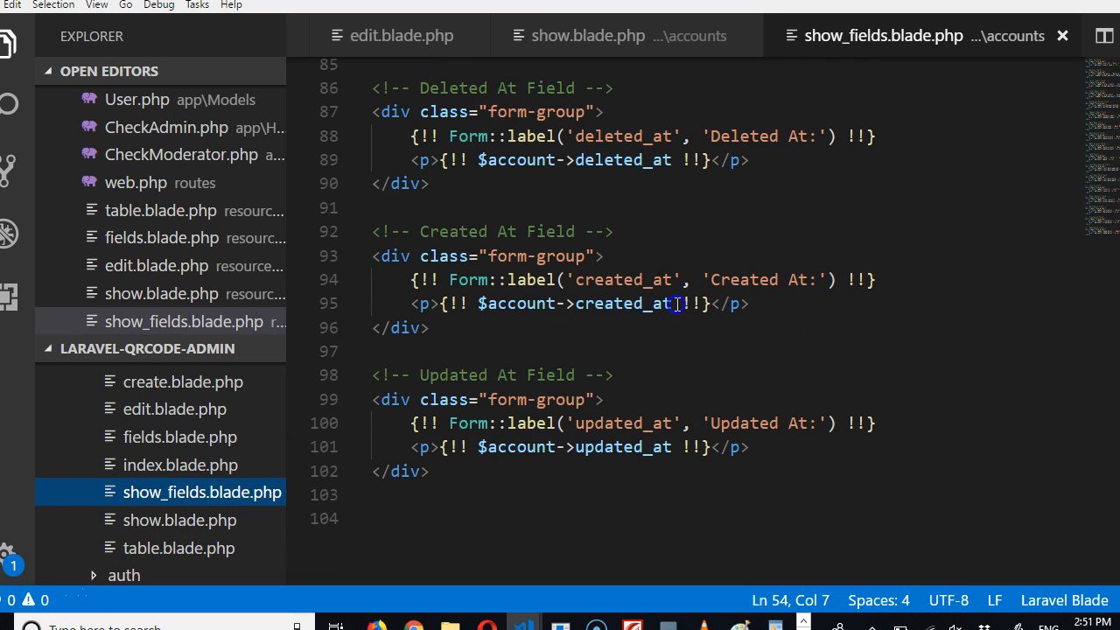
- Append ->format('D d, M, Y H:i') to the created_at field
text(->forma)
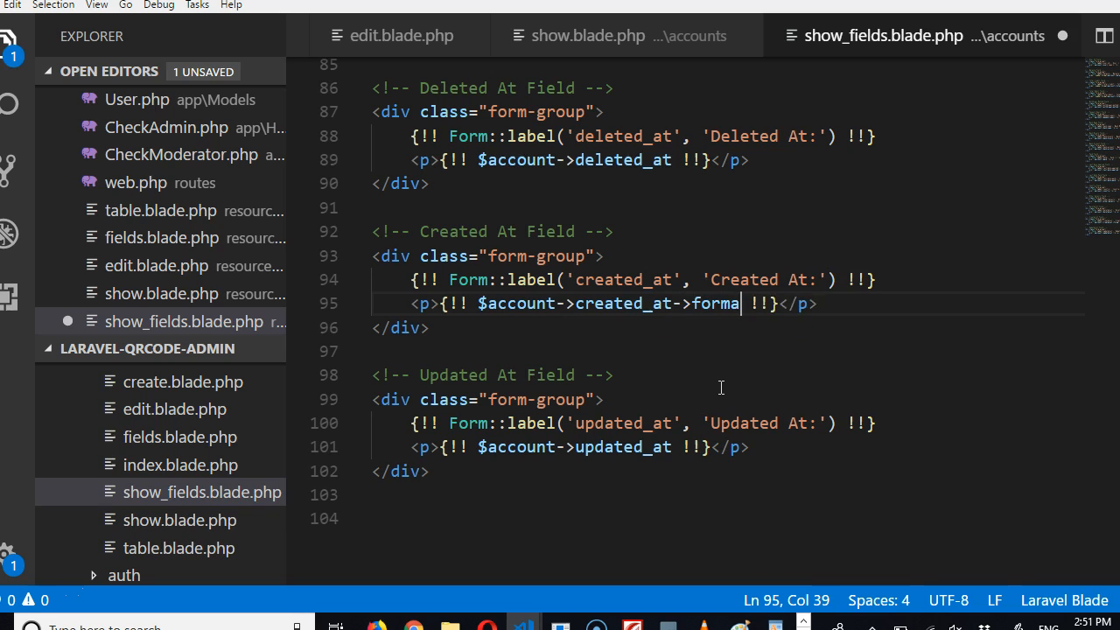
text(t())
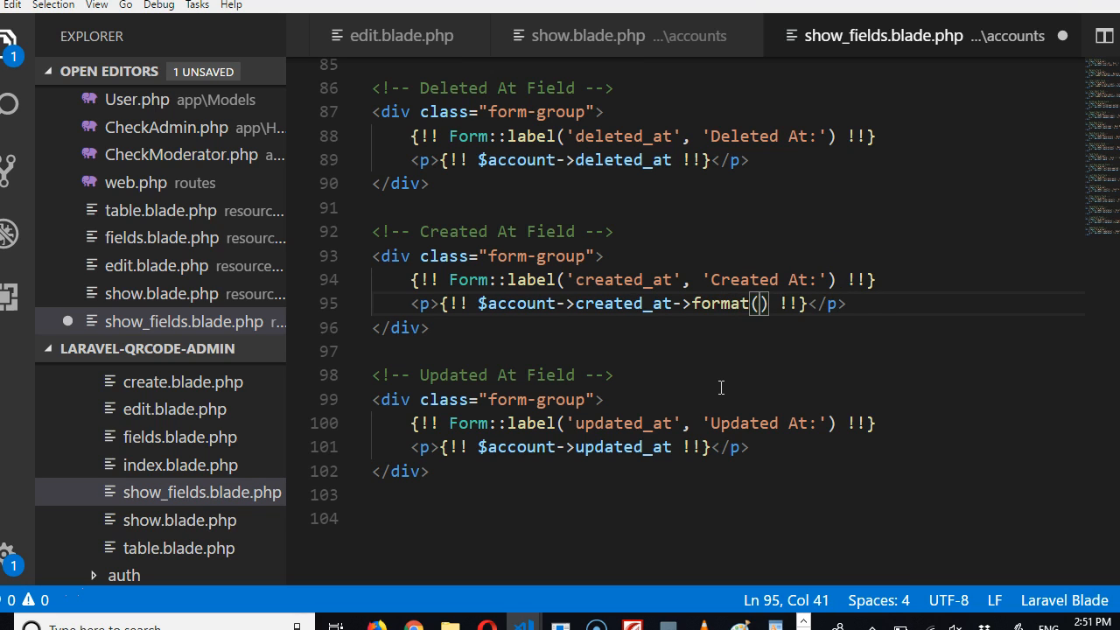
text('D d, Y')
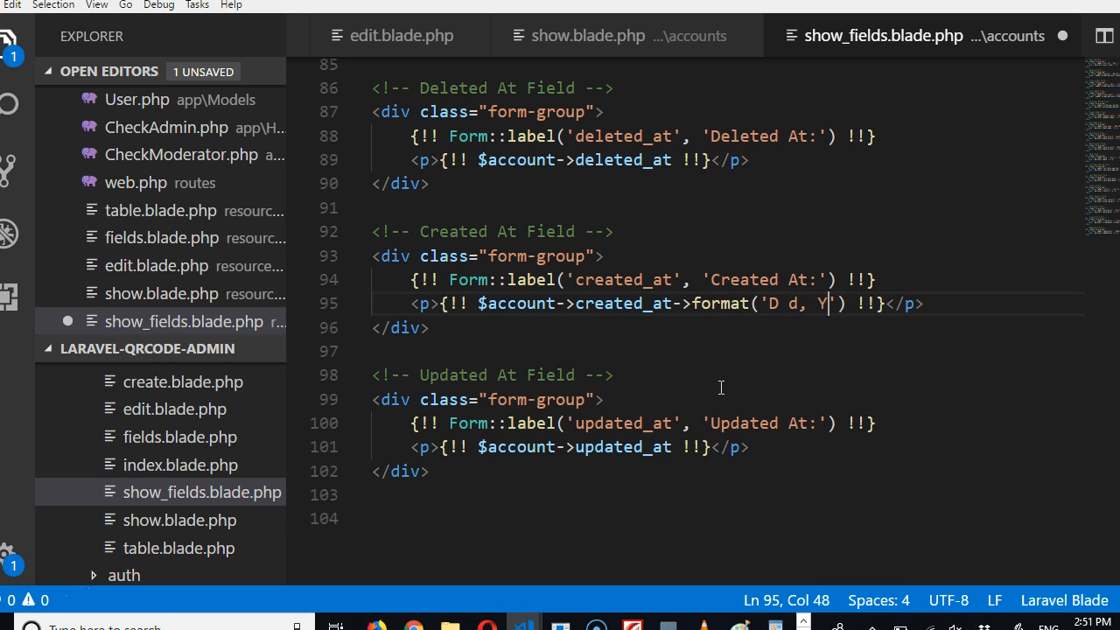
text(M,)
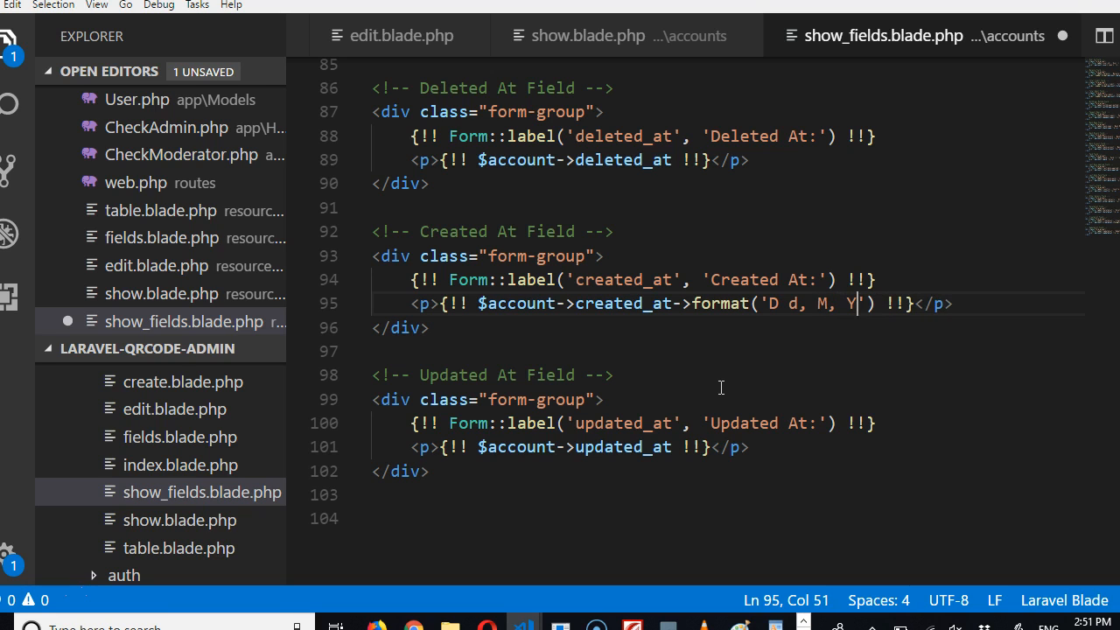
text(" ")
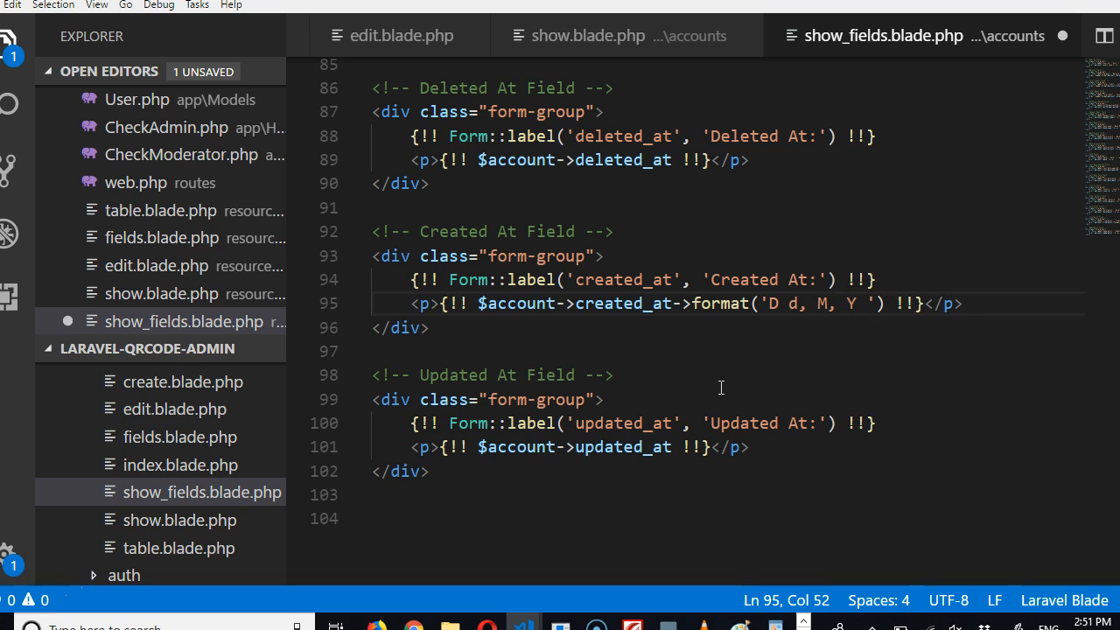
text(H:i)
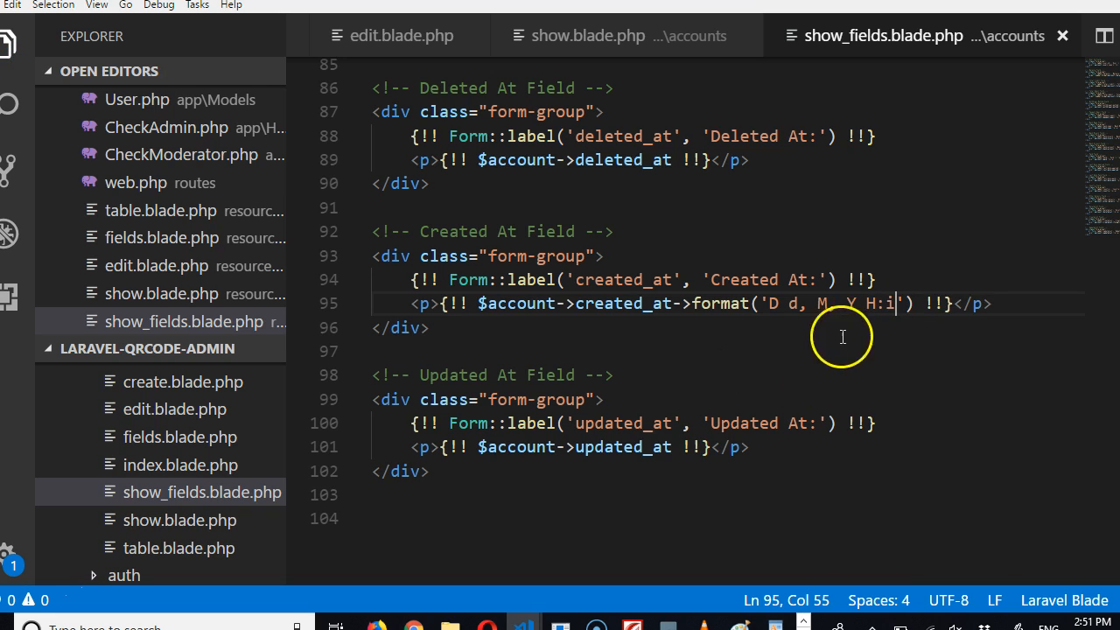
click(777, 304)
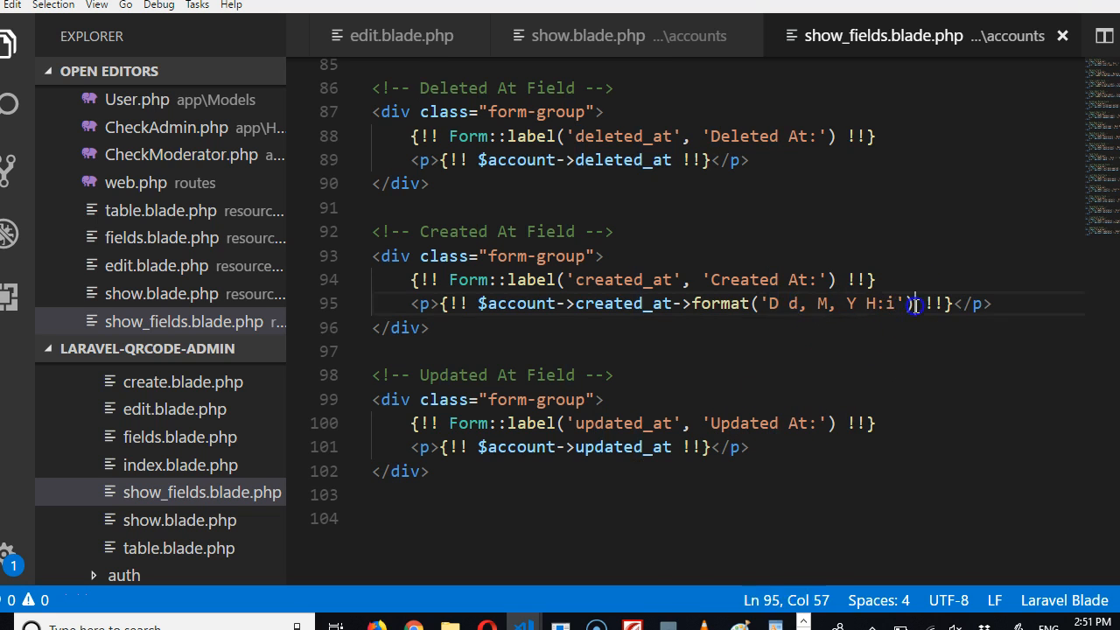
- Copy the same date format onto updated_at and save
drag(913, 305, 674, 304)
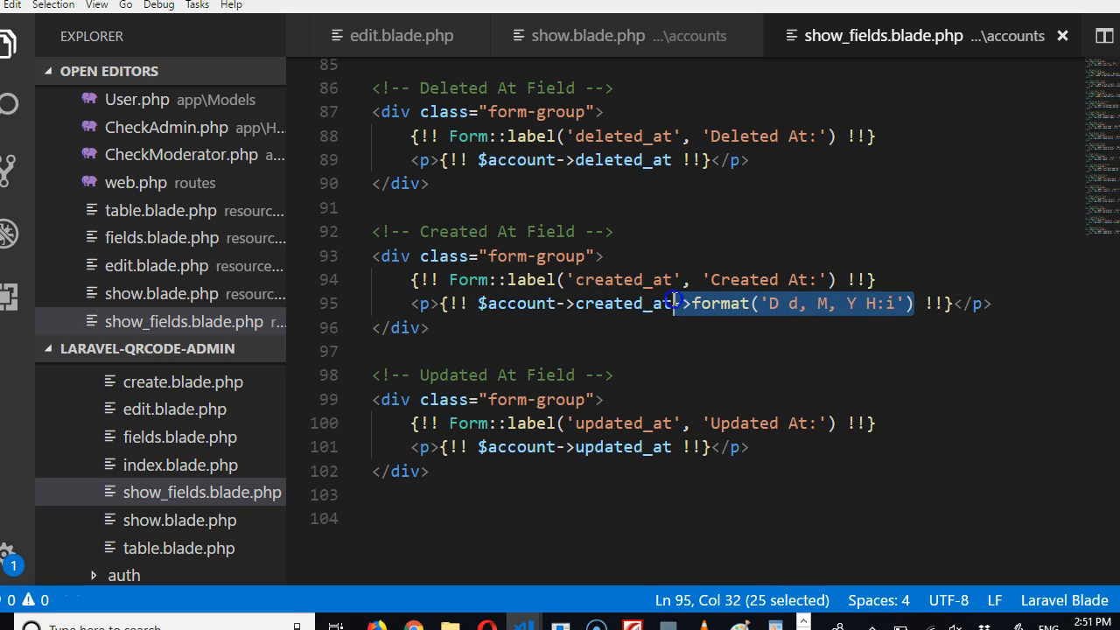
mouse_move(673, 448)
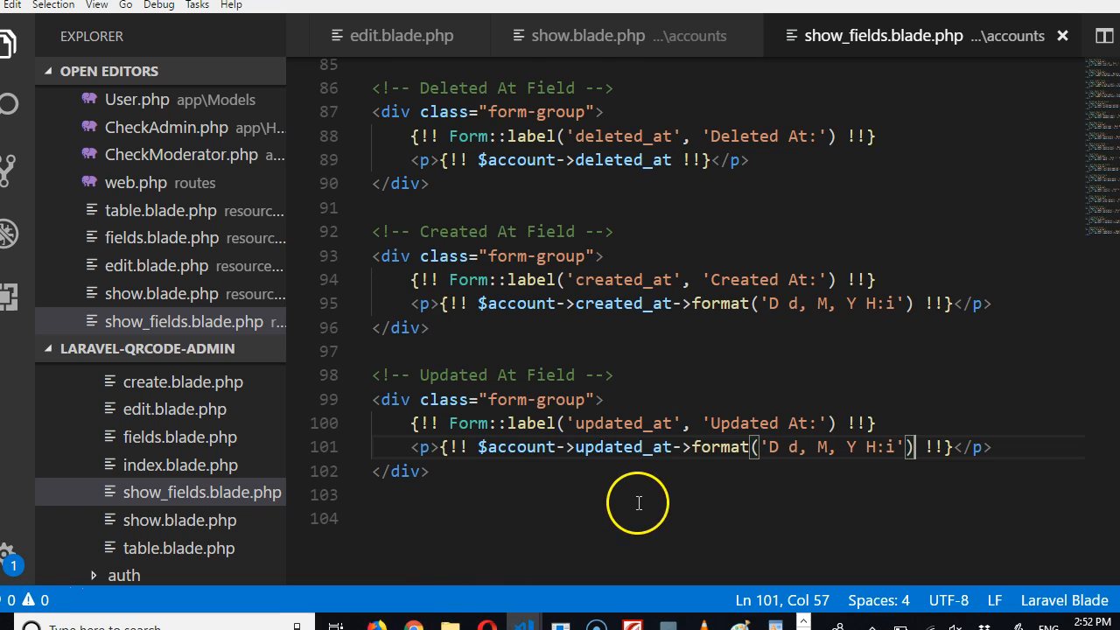
scroll(down, 3)
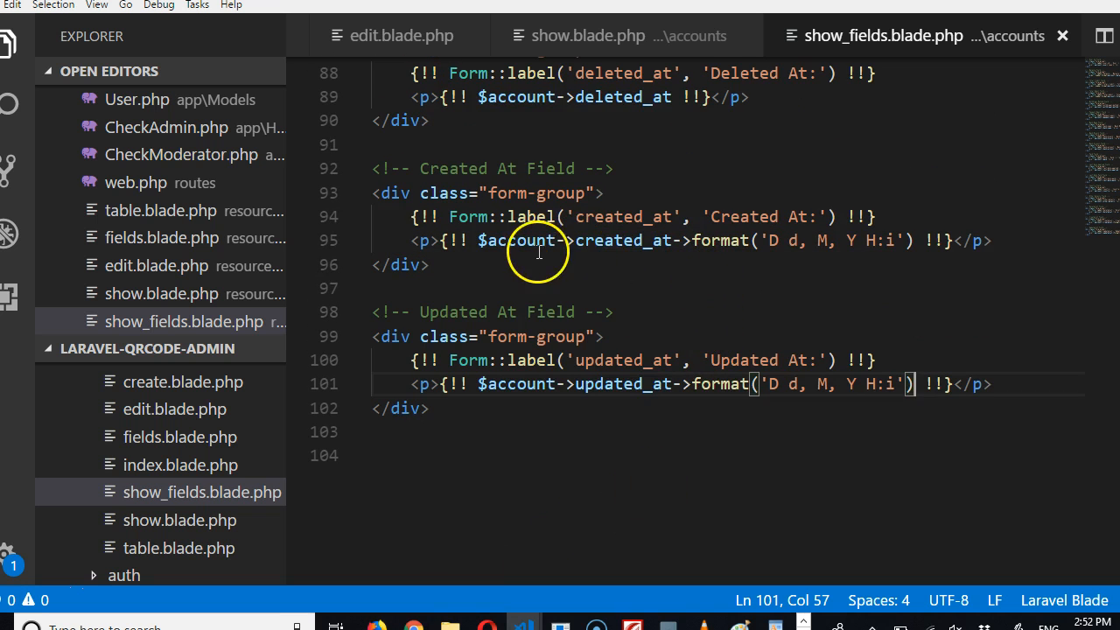
mouse_move(609, 373)
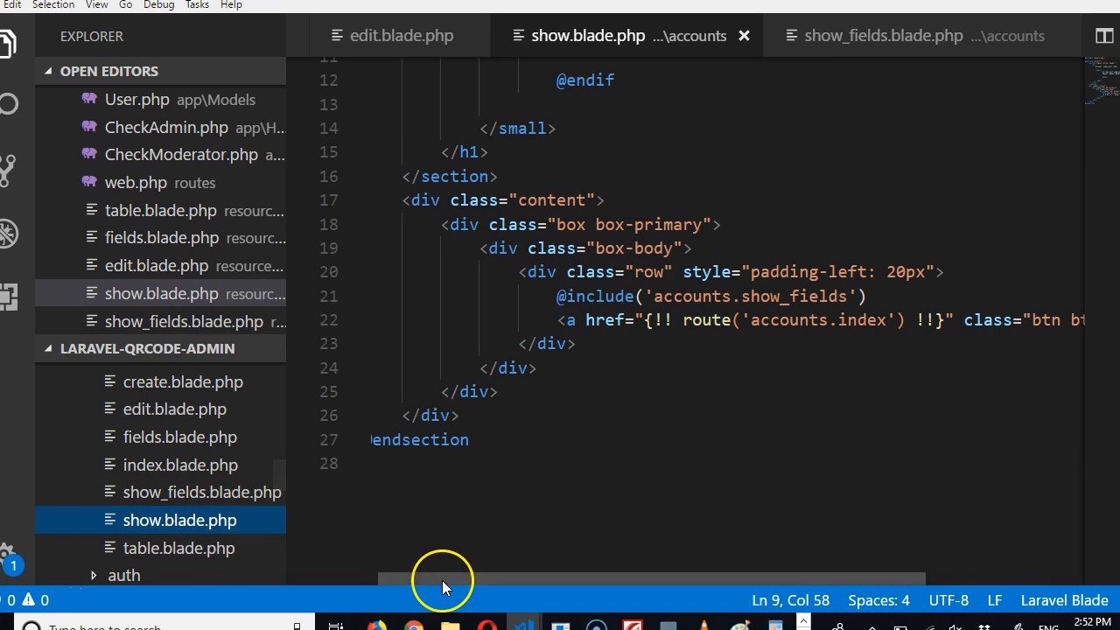
scroll(right, 3)
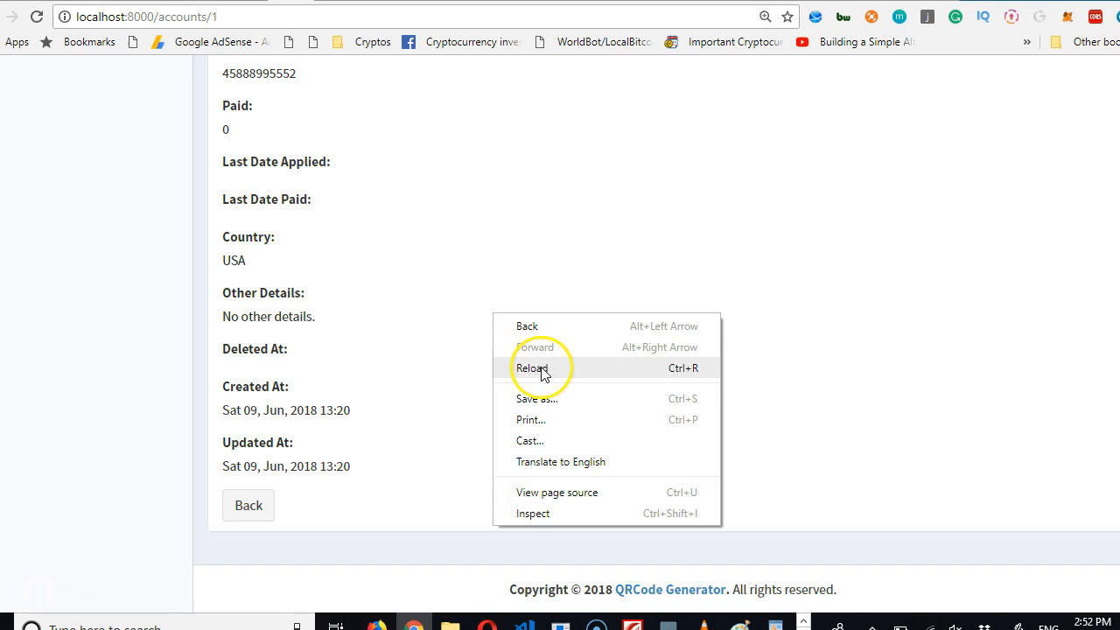
- Reload the account page and review the formatted dates, balance $200, credit, debit and paid values
click(534, 367)
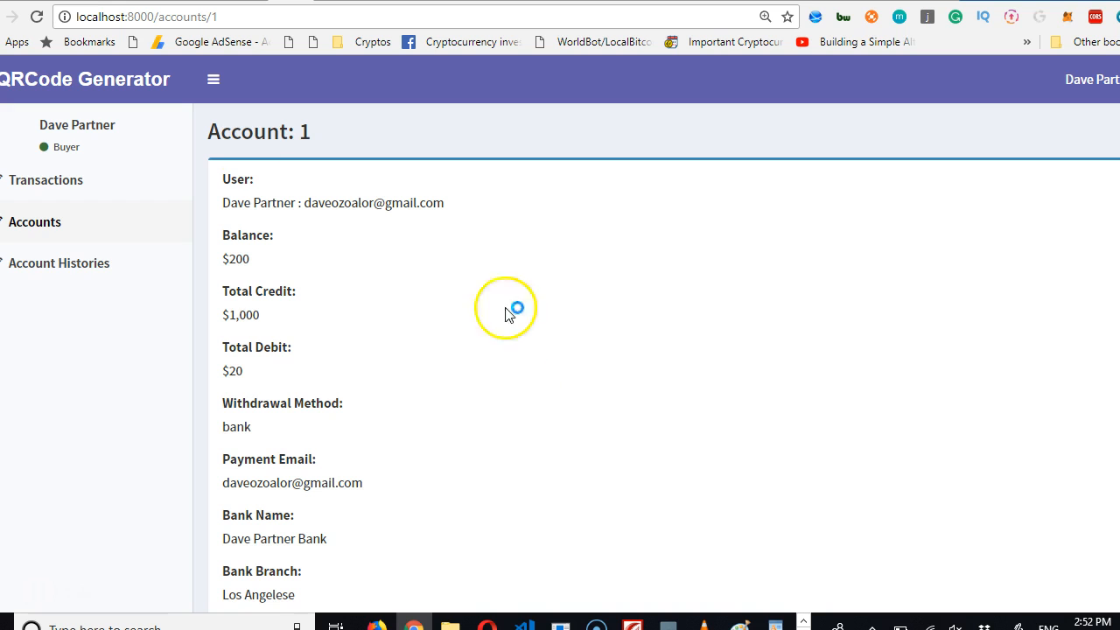
mouse_move(252, 412)
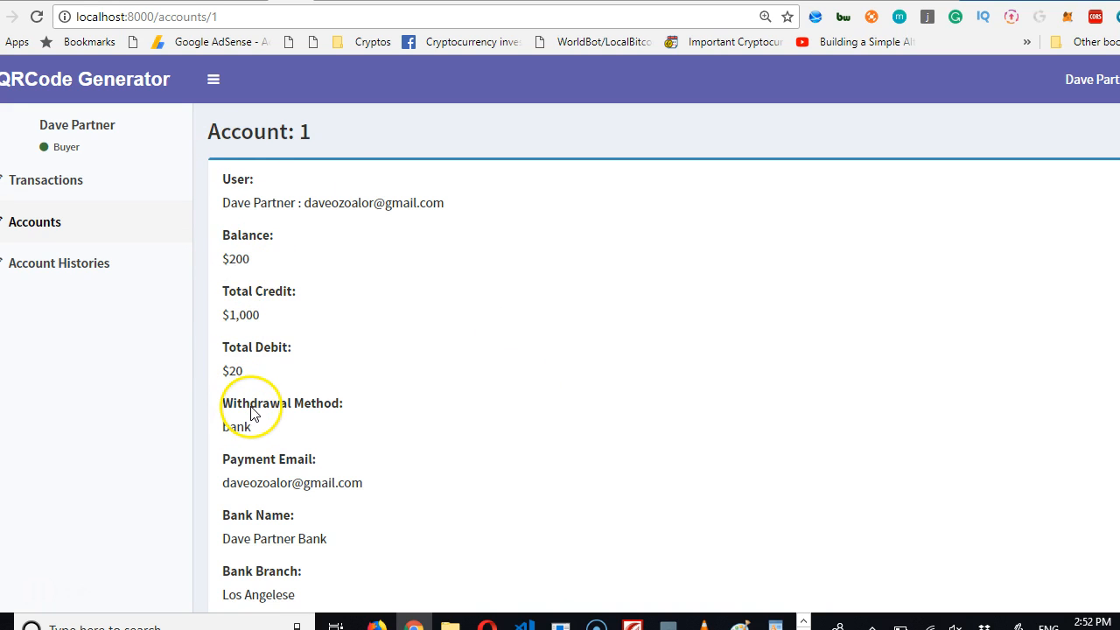
scroll(down, 3)
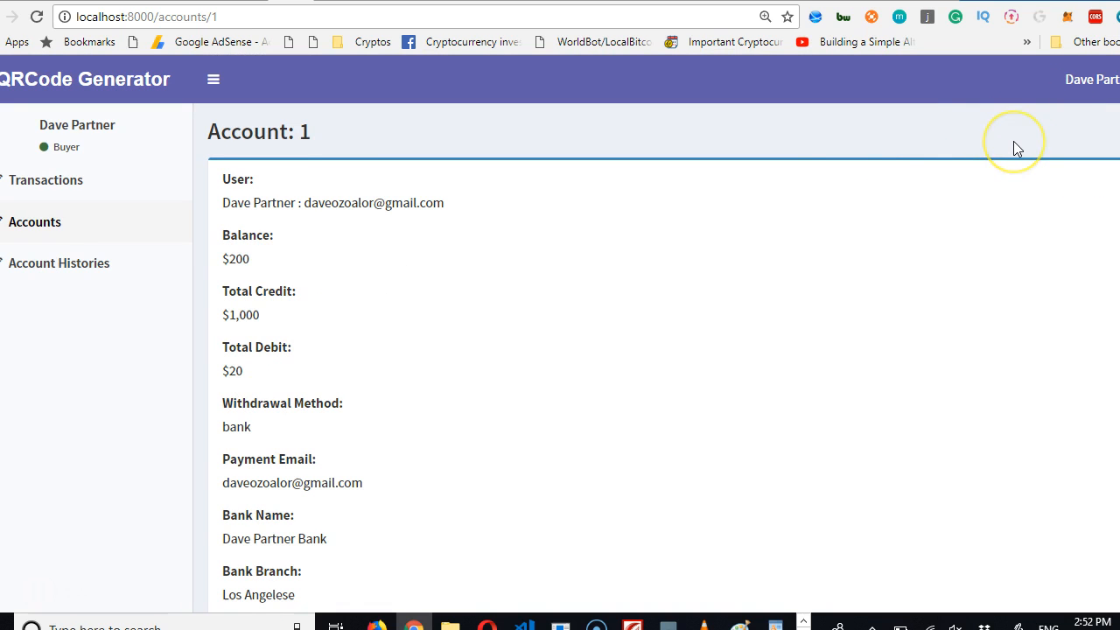
mouse_move(241, 346)
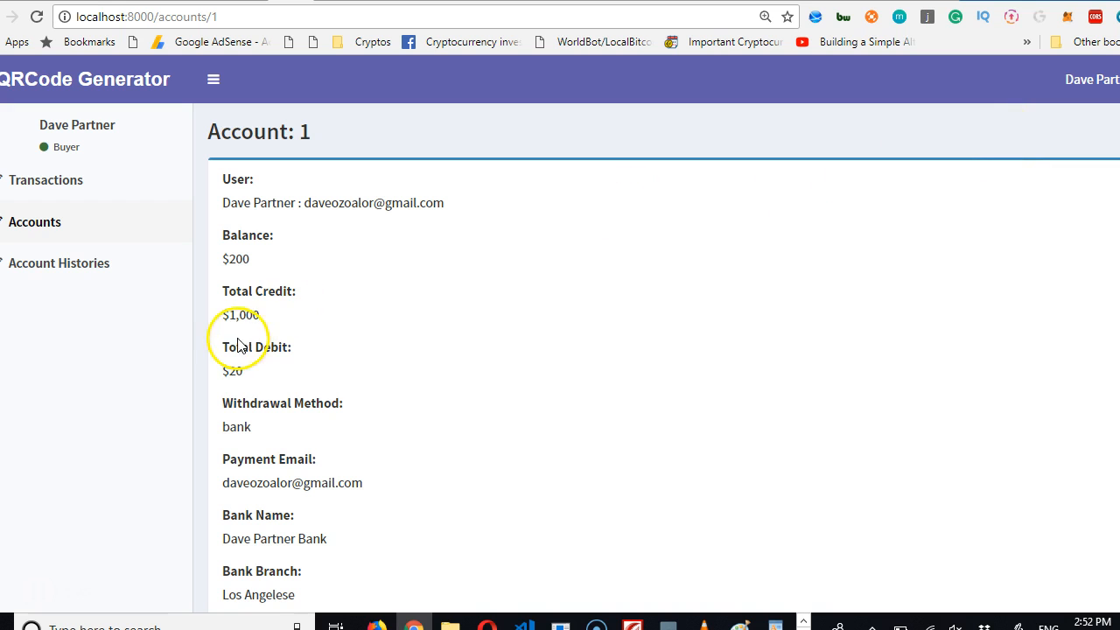
double_click(238, 259)
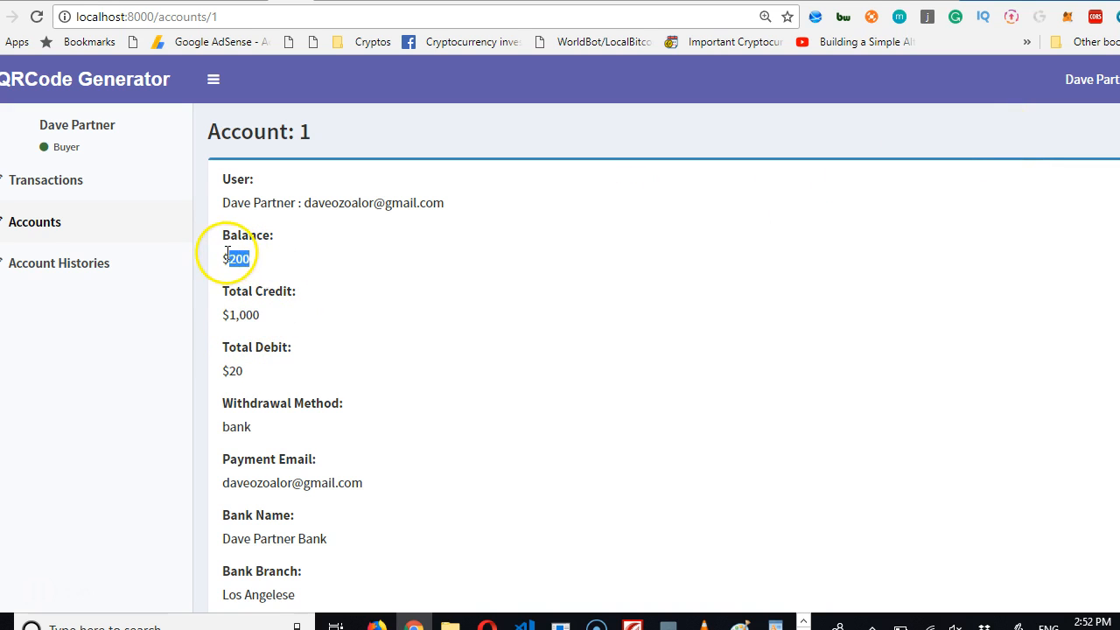
scroll(down, 3)
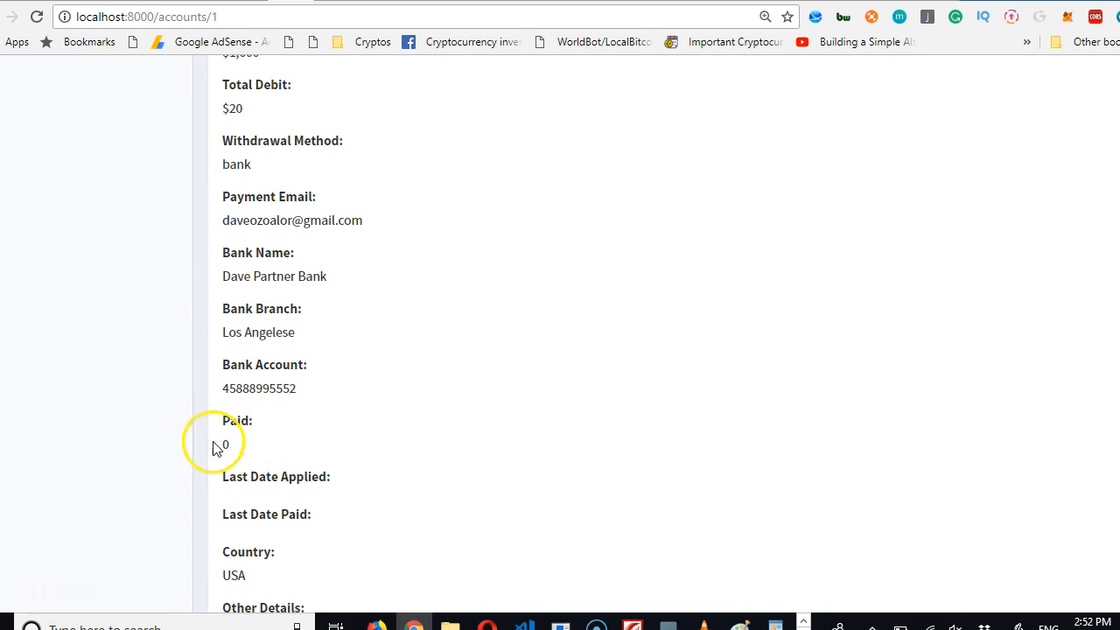
double_click(224, 445)
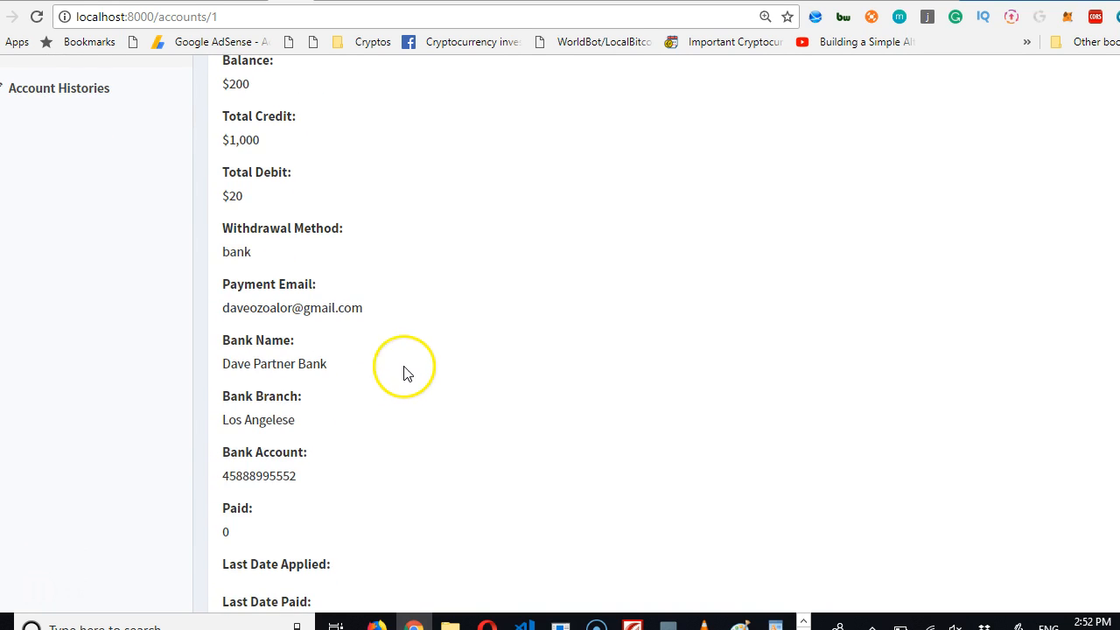
scroll(down, 3)
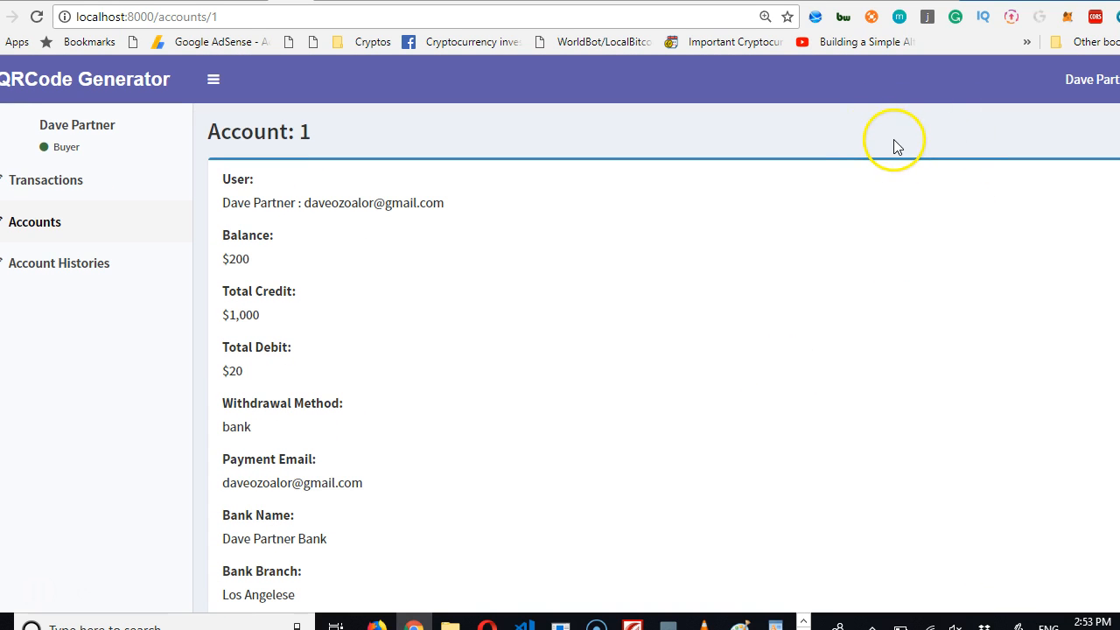
mouse_move(786, 180)
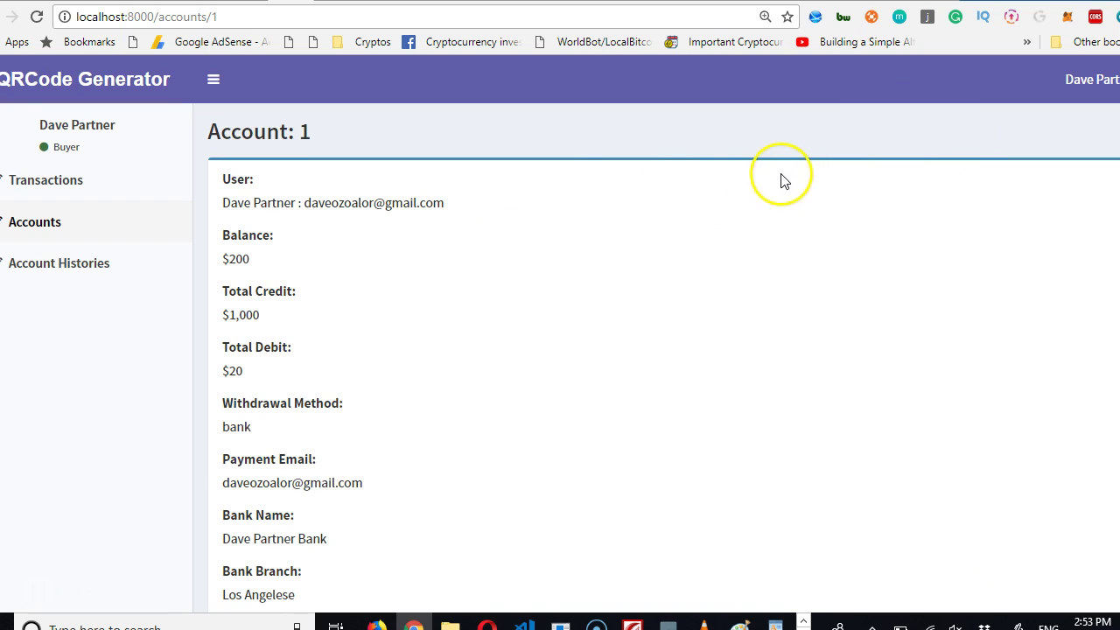